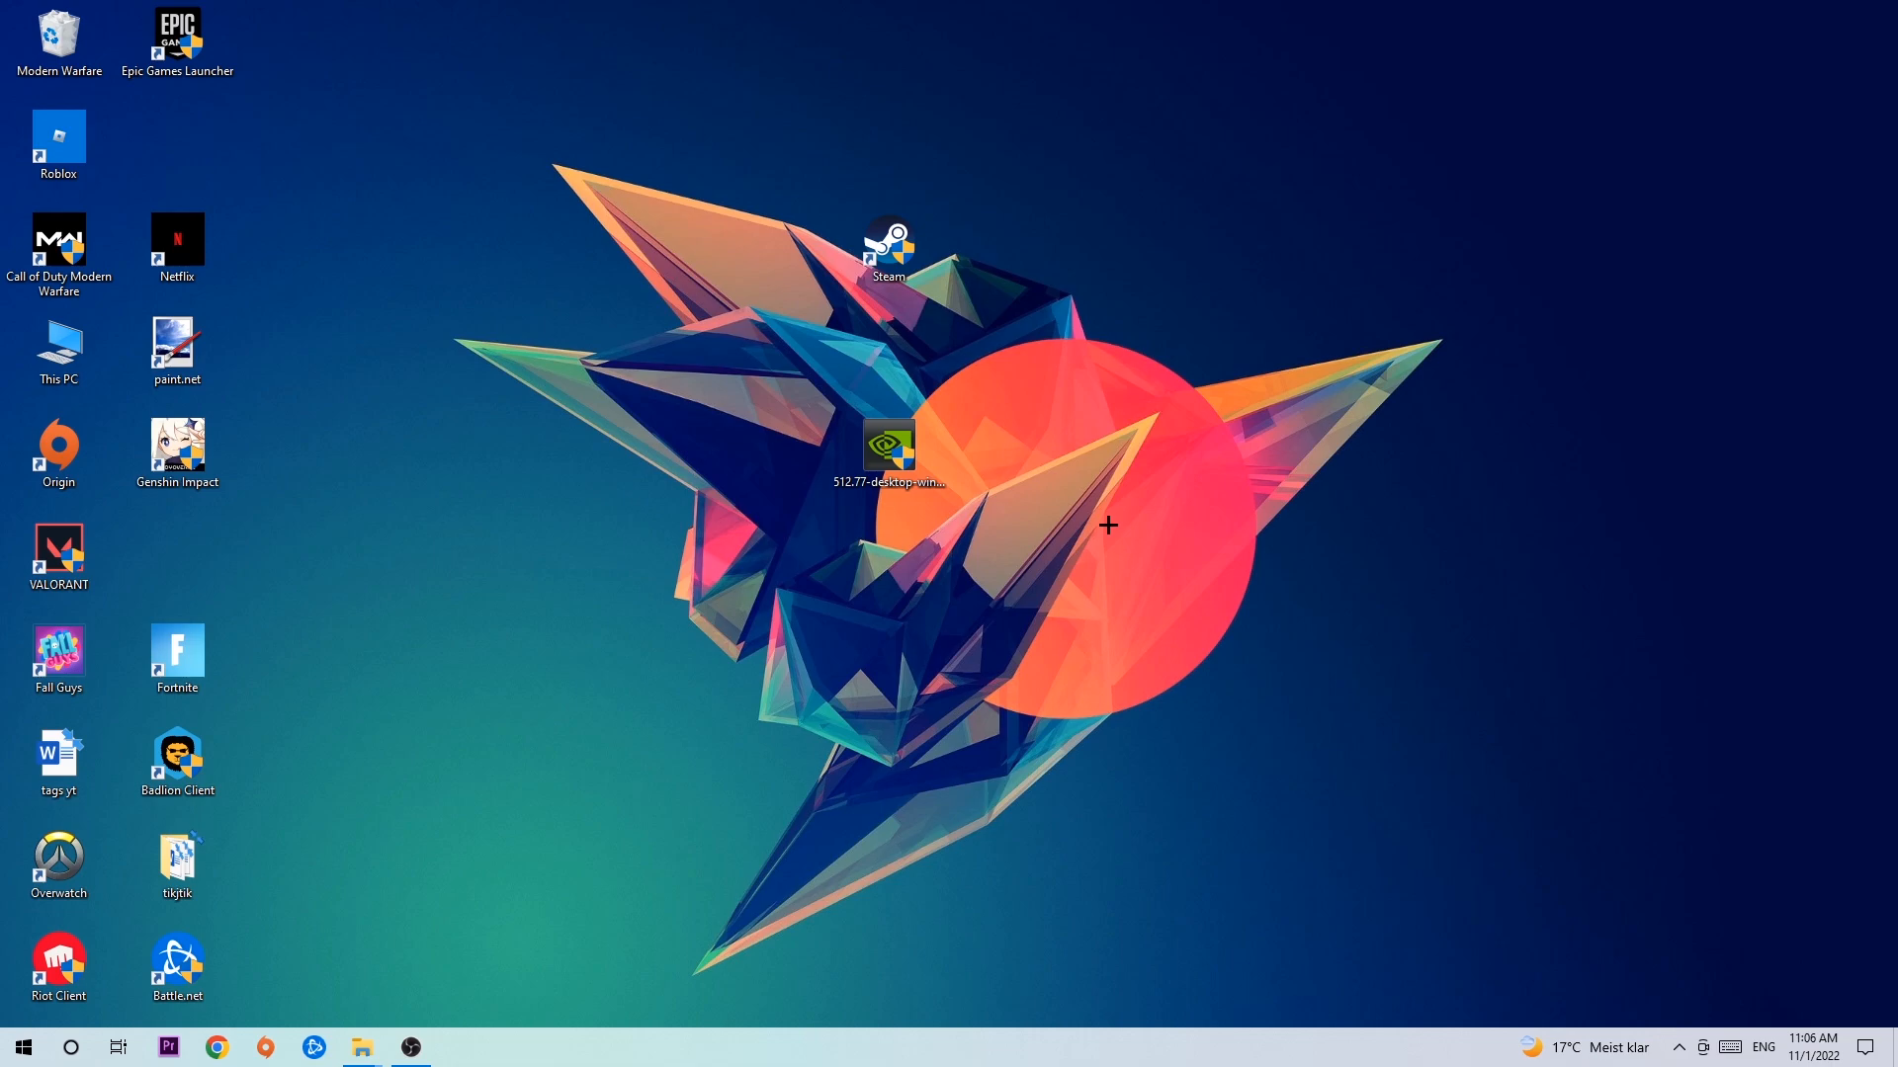
mouse_move(917, 300)
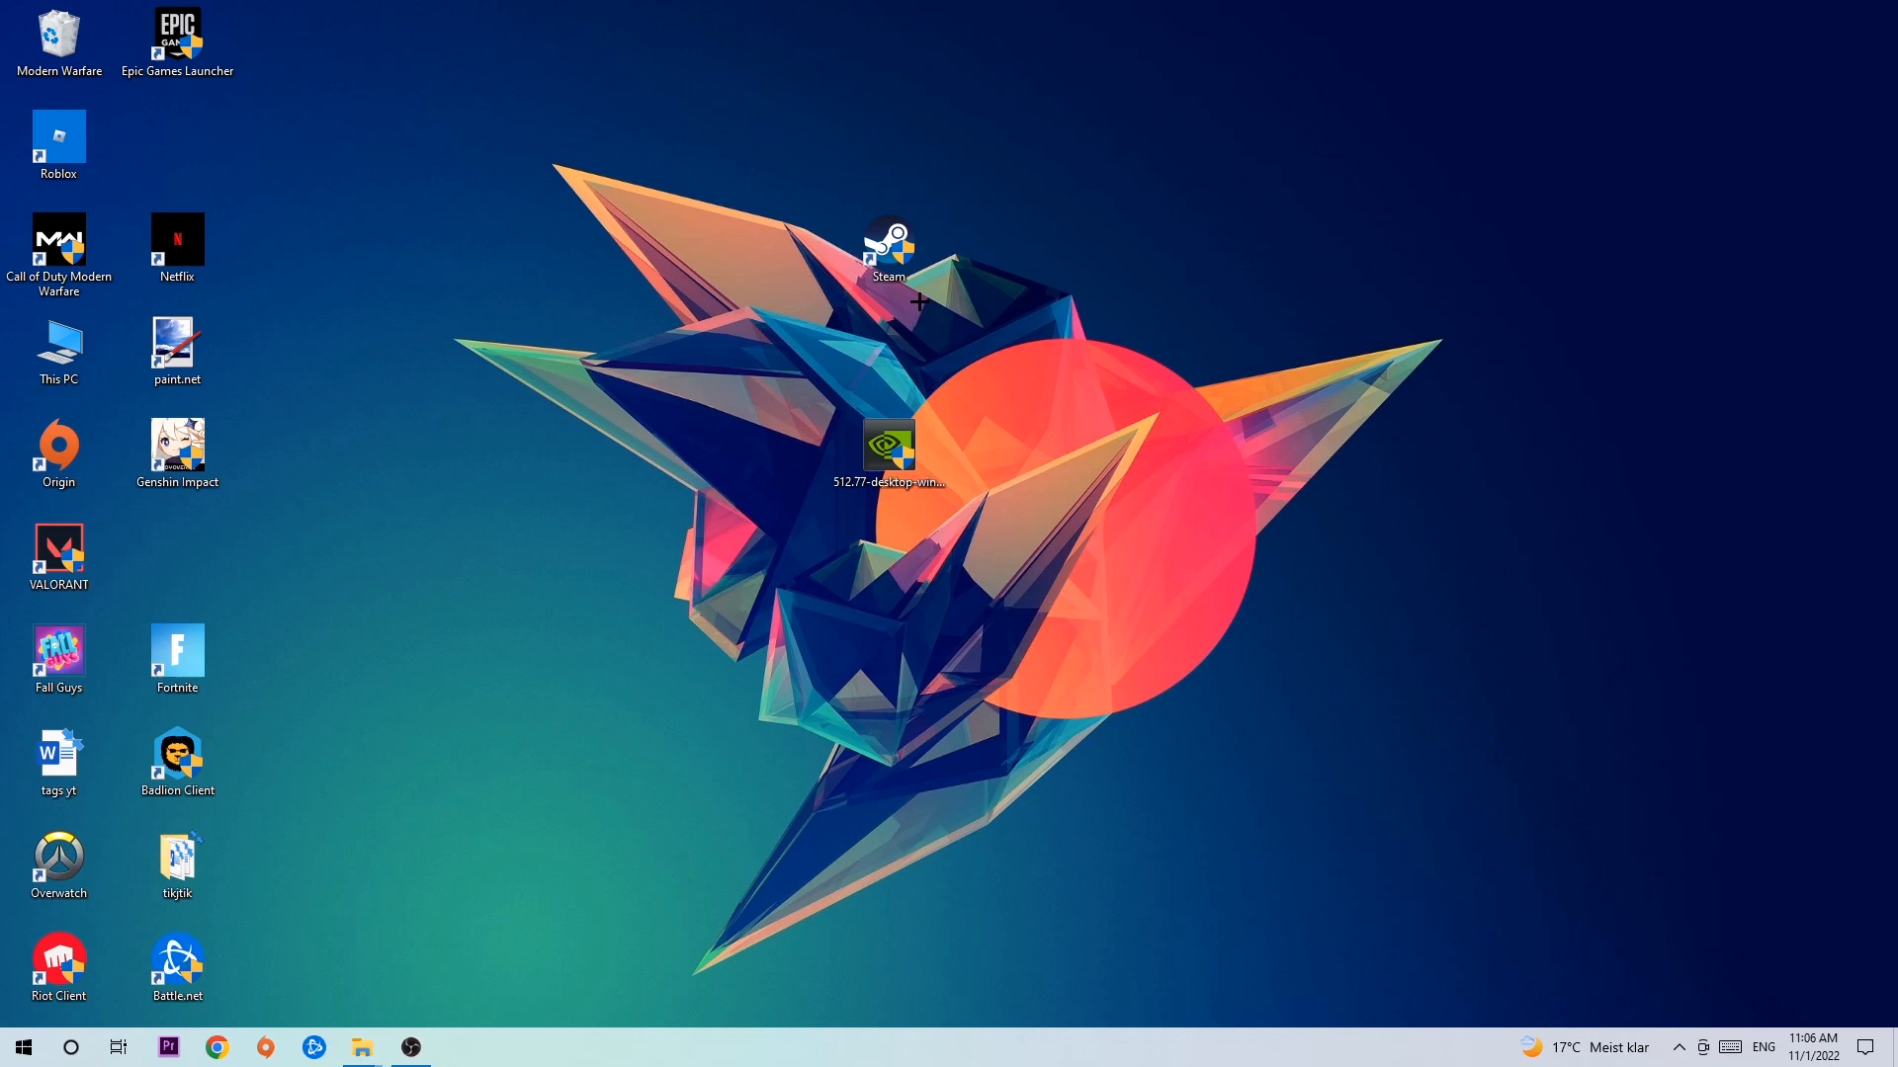
mouse_move(917, 280)
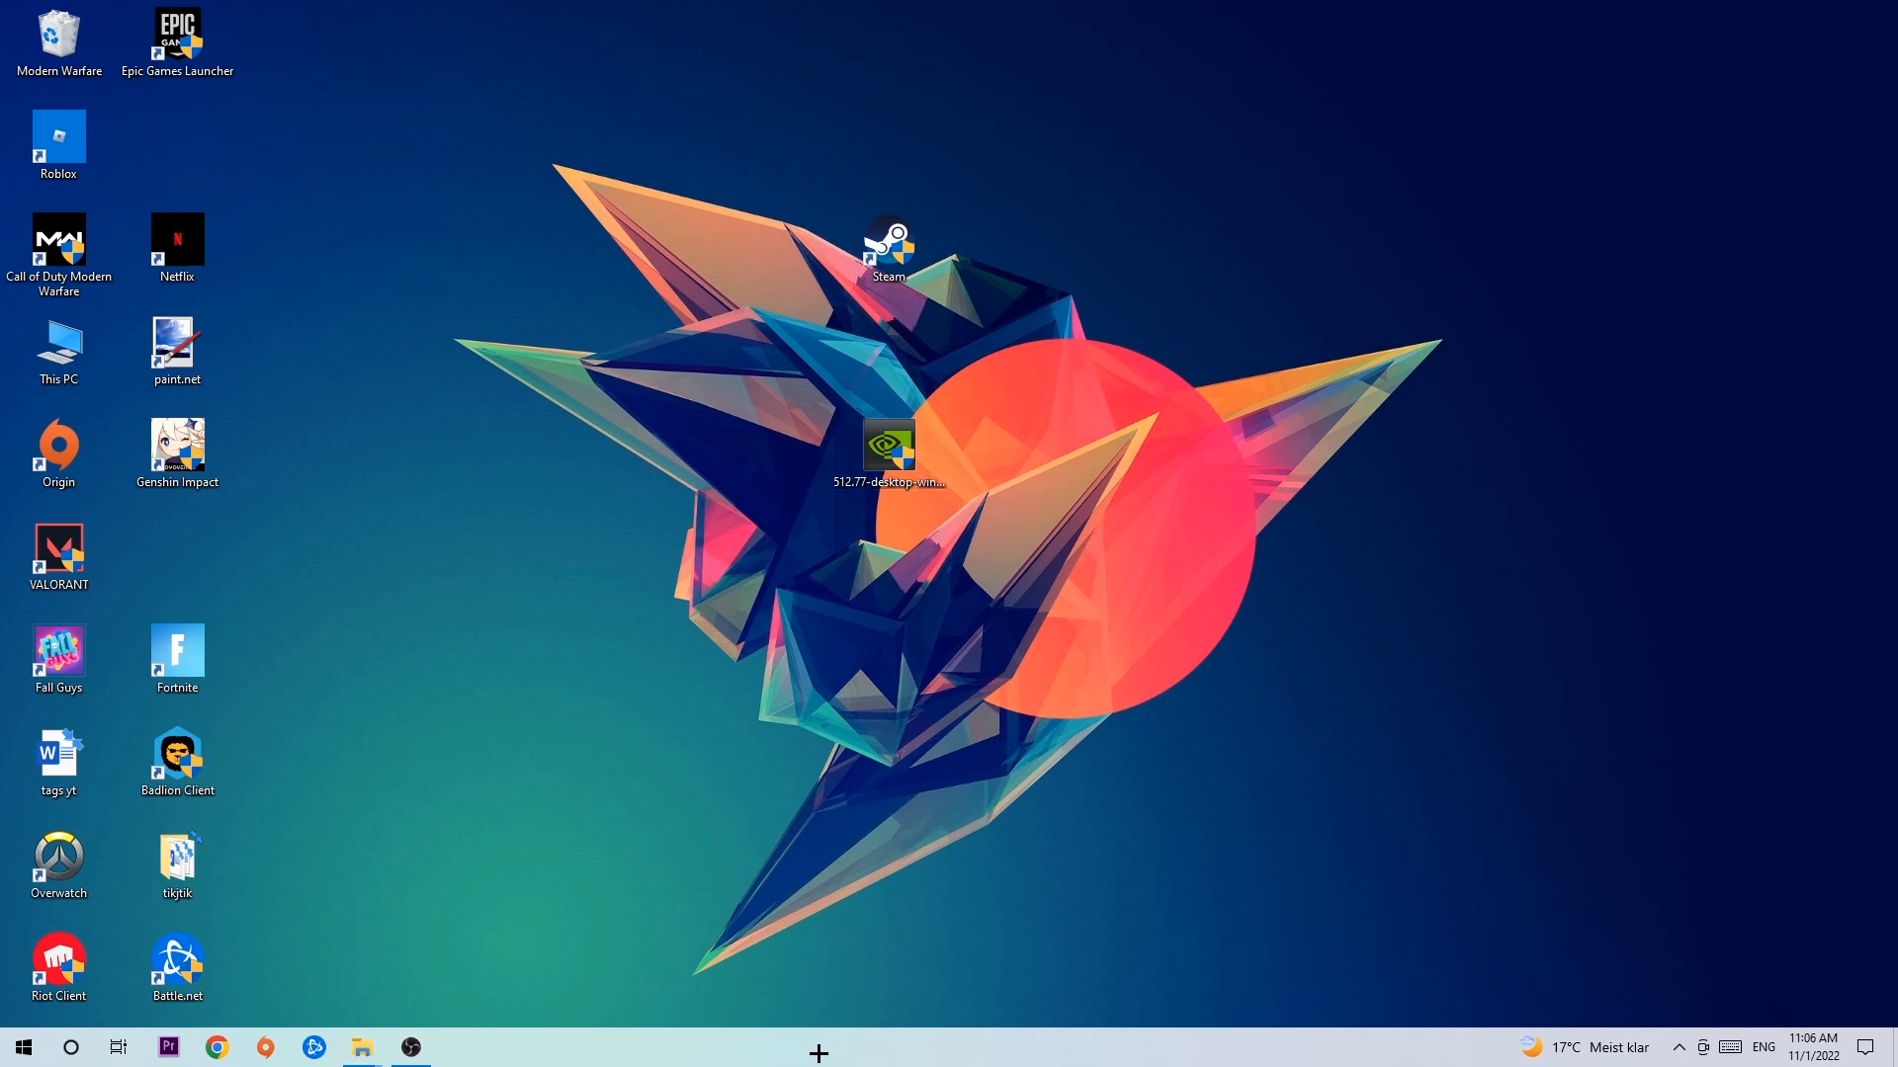
mouse_move(902, 953)
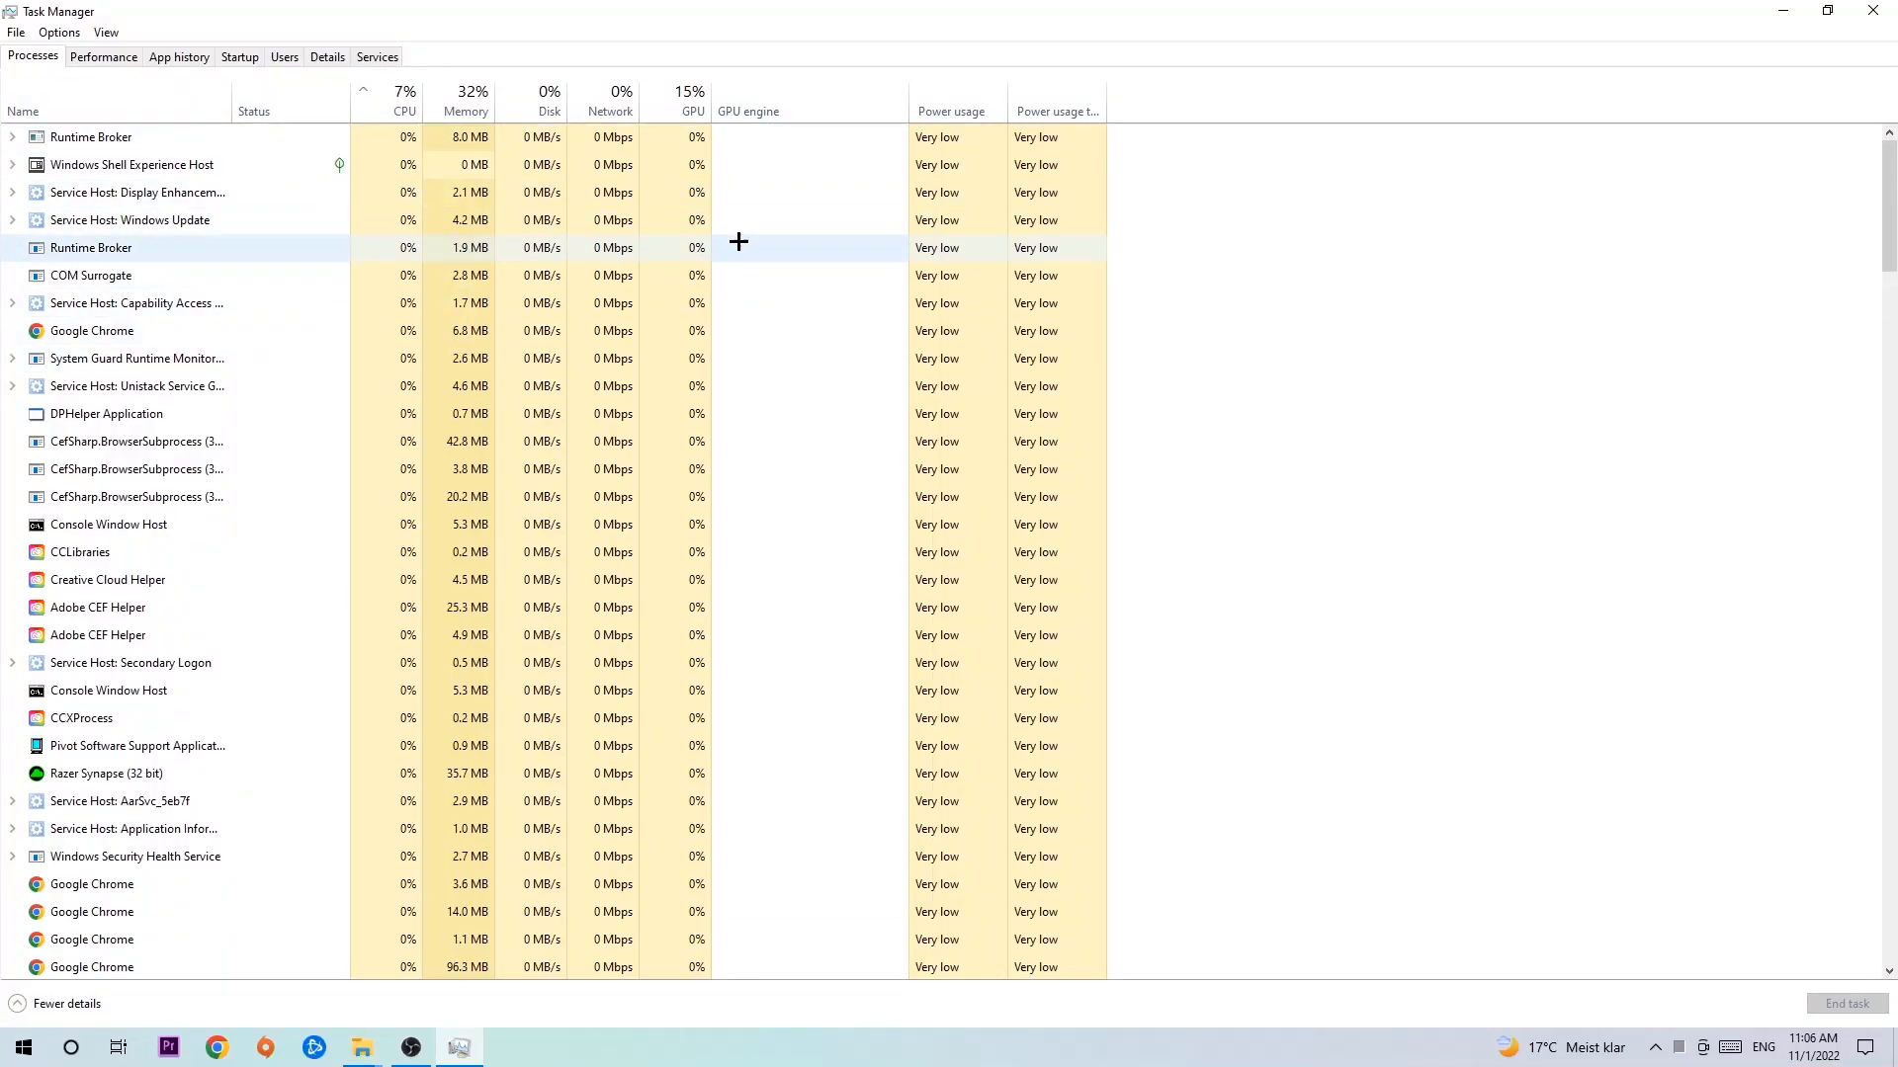
Step: Select the Google Chrome process in Task Manager and bring up its End task option
left_click(91, 330)
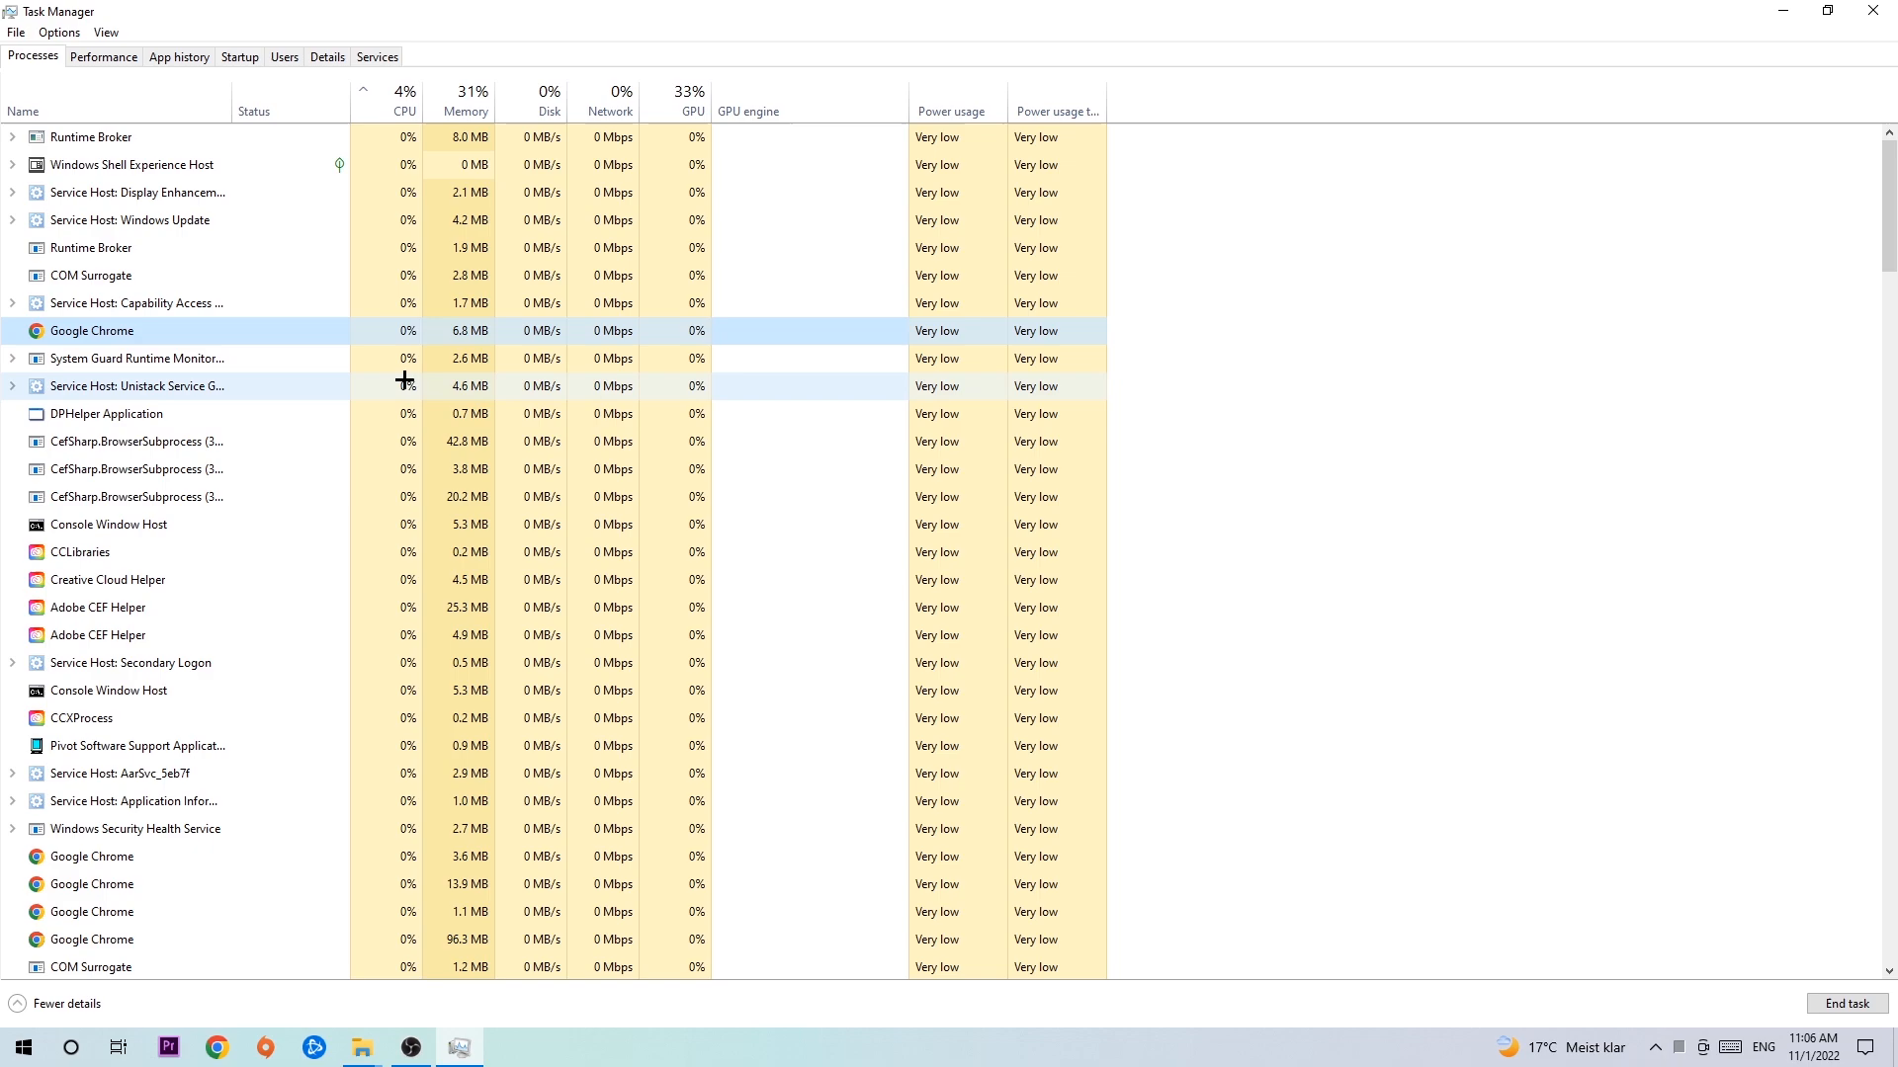
right_click(92, 330)
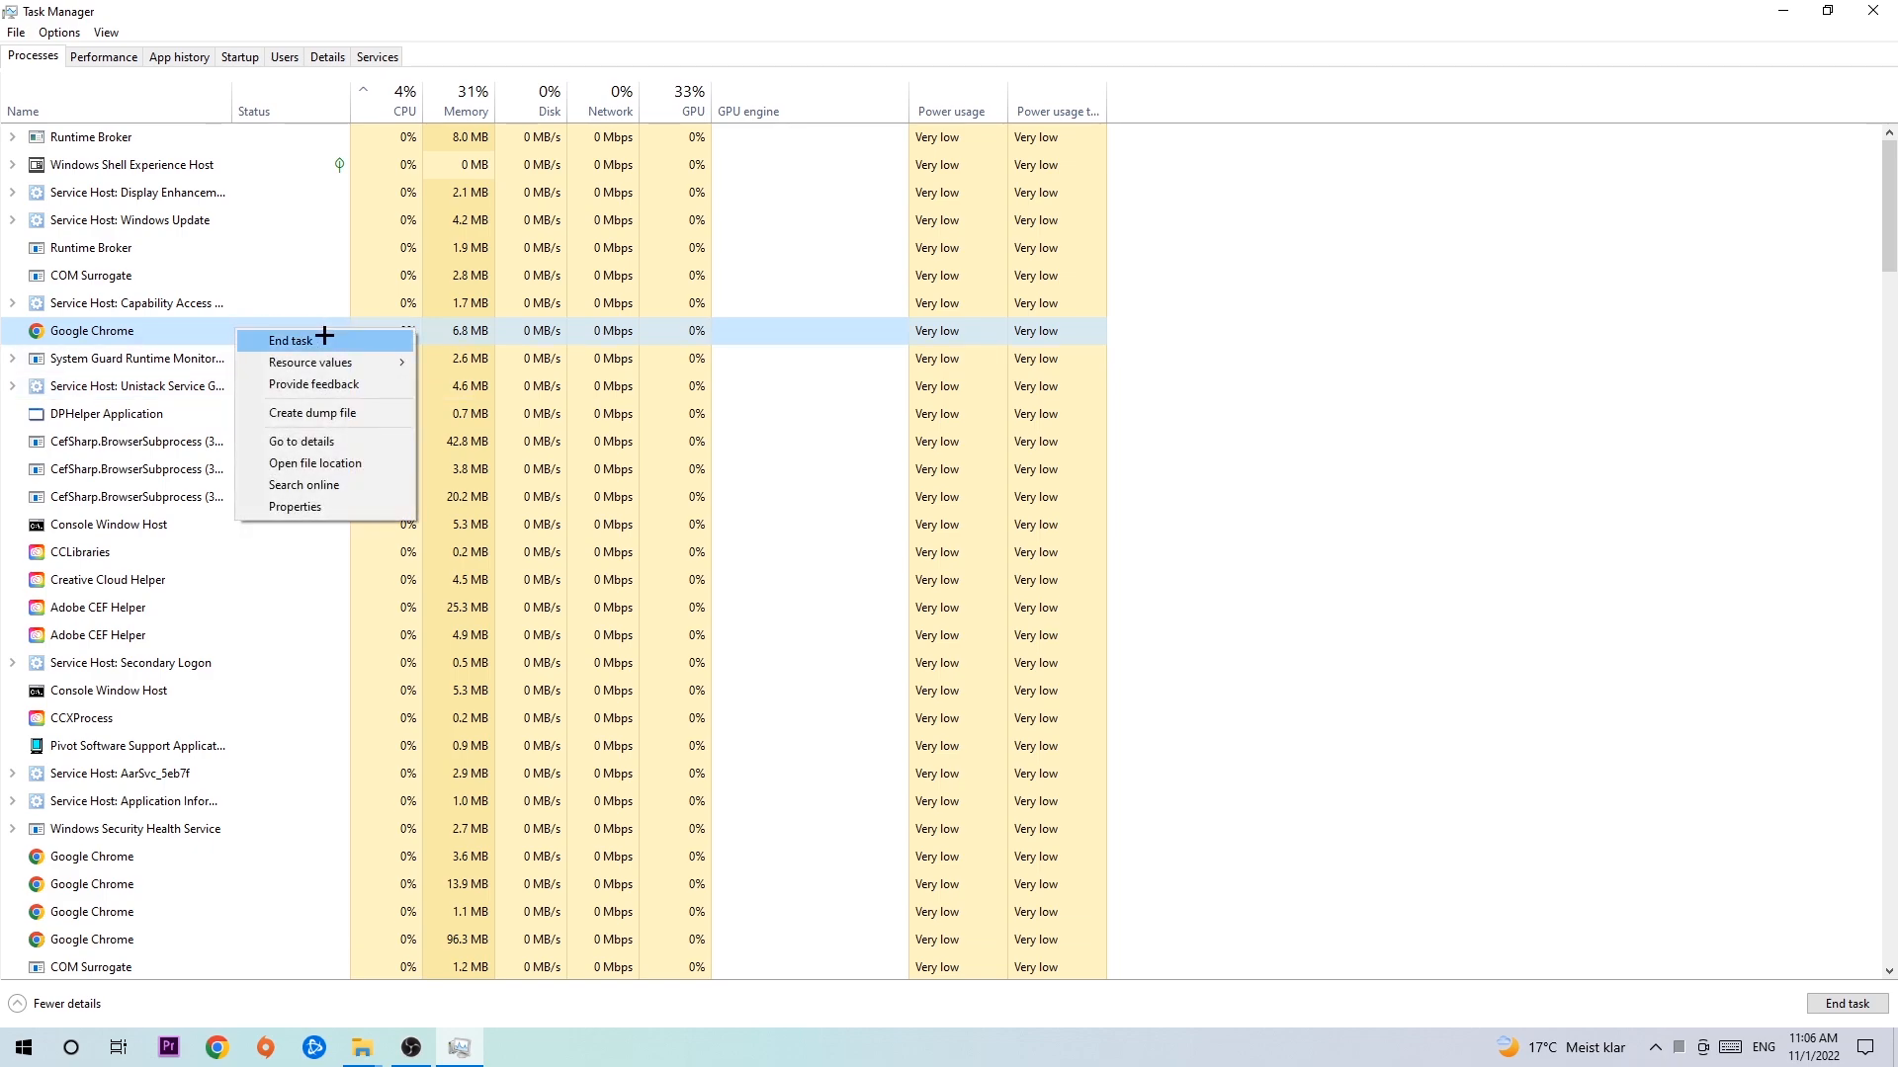
mouse_move(1232, 140)
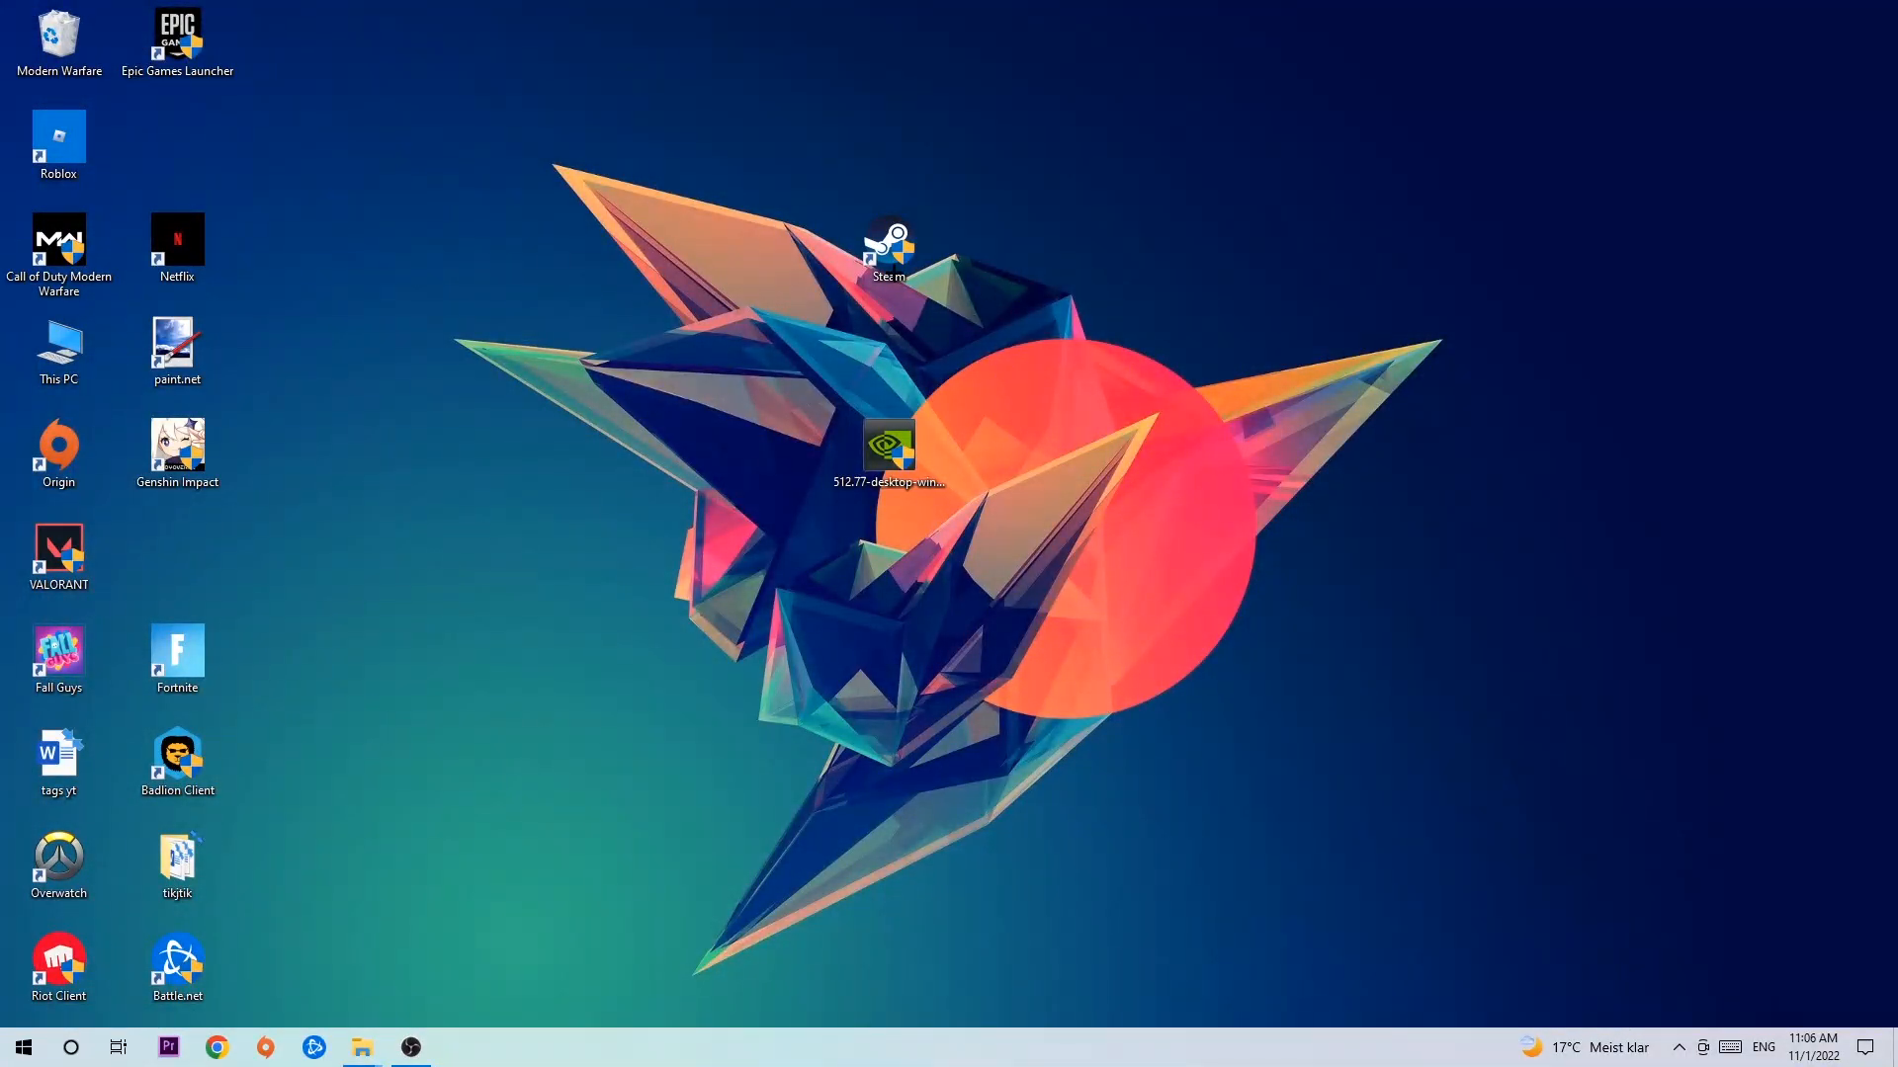
Step: Drag the Steam shortcut beside the orange sun, back above the artwork, then select it
left_click_drag(890, 249, 1123, 350)
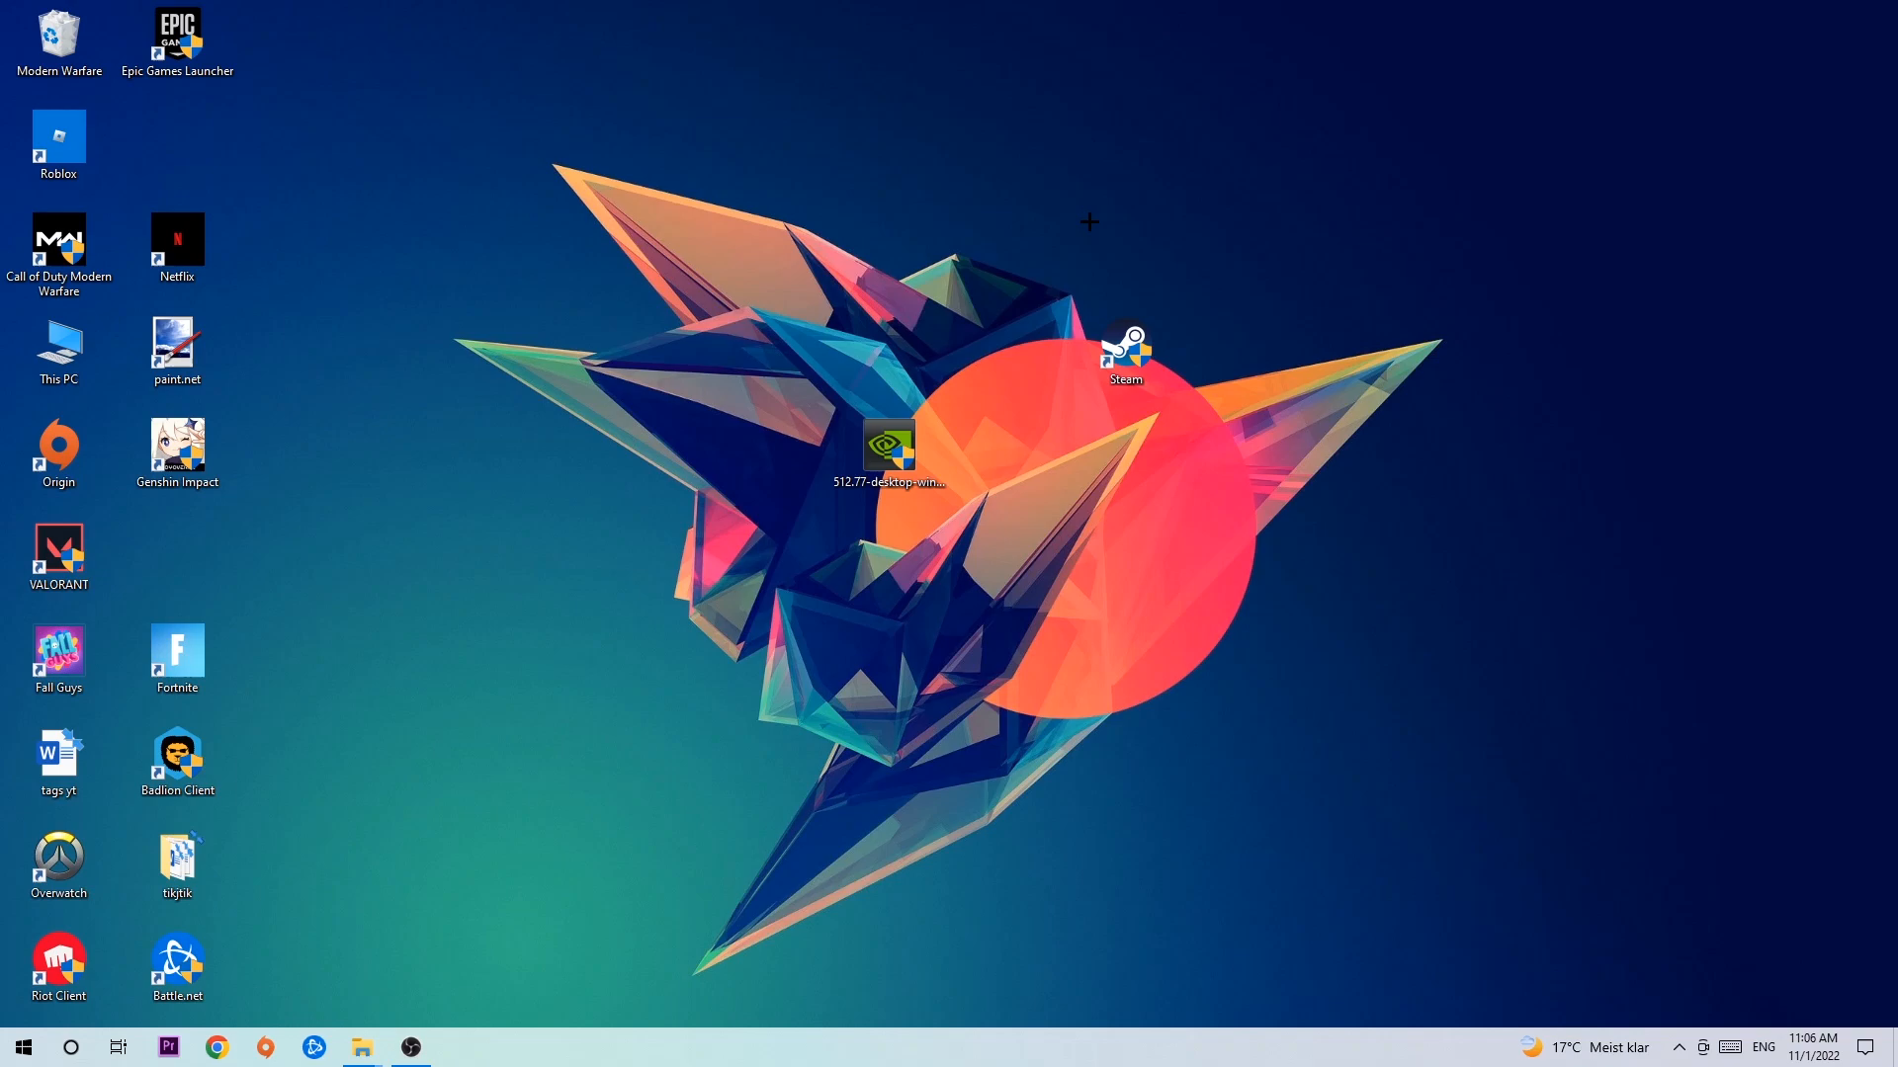
left_click_drag(1125, 351, 889, 248)
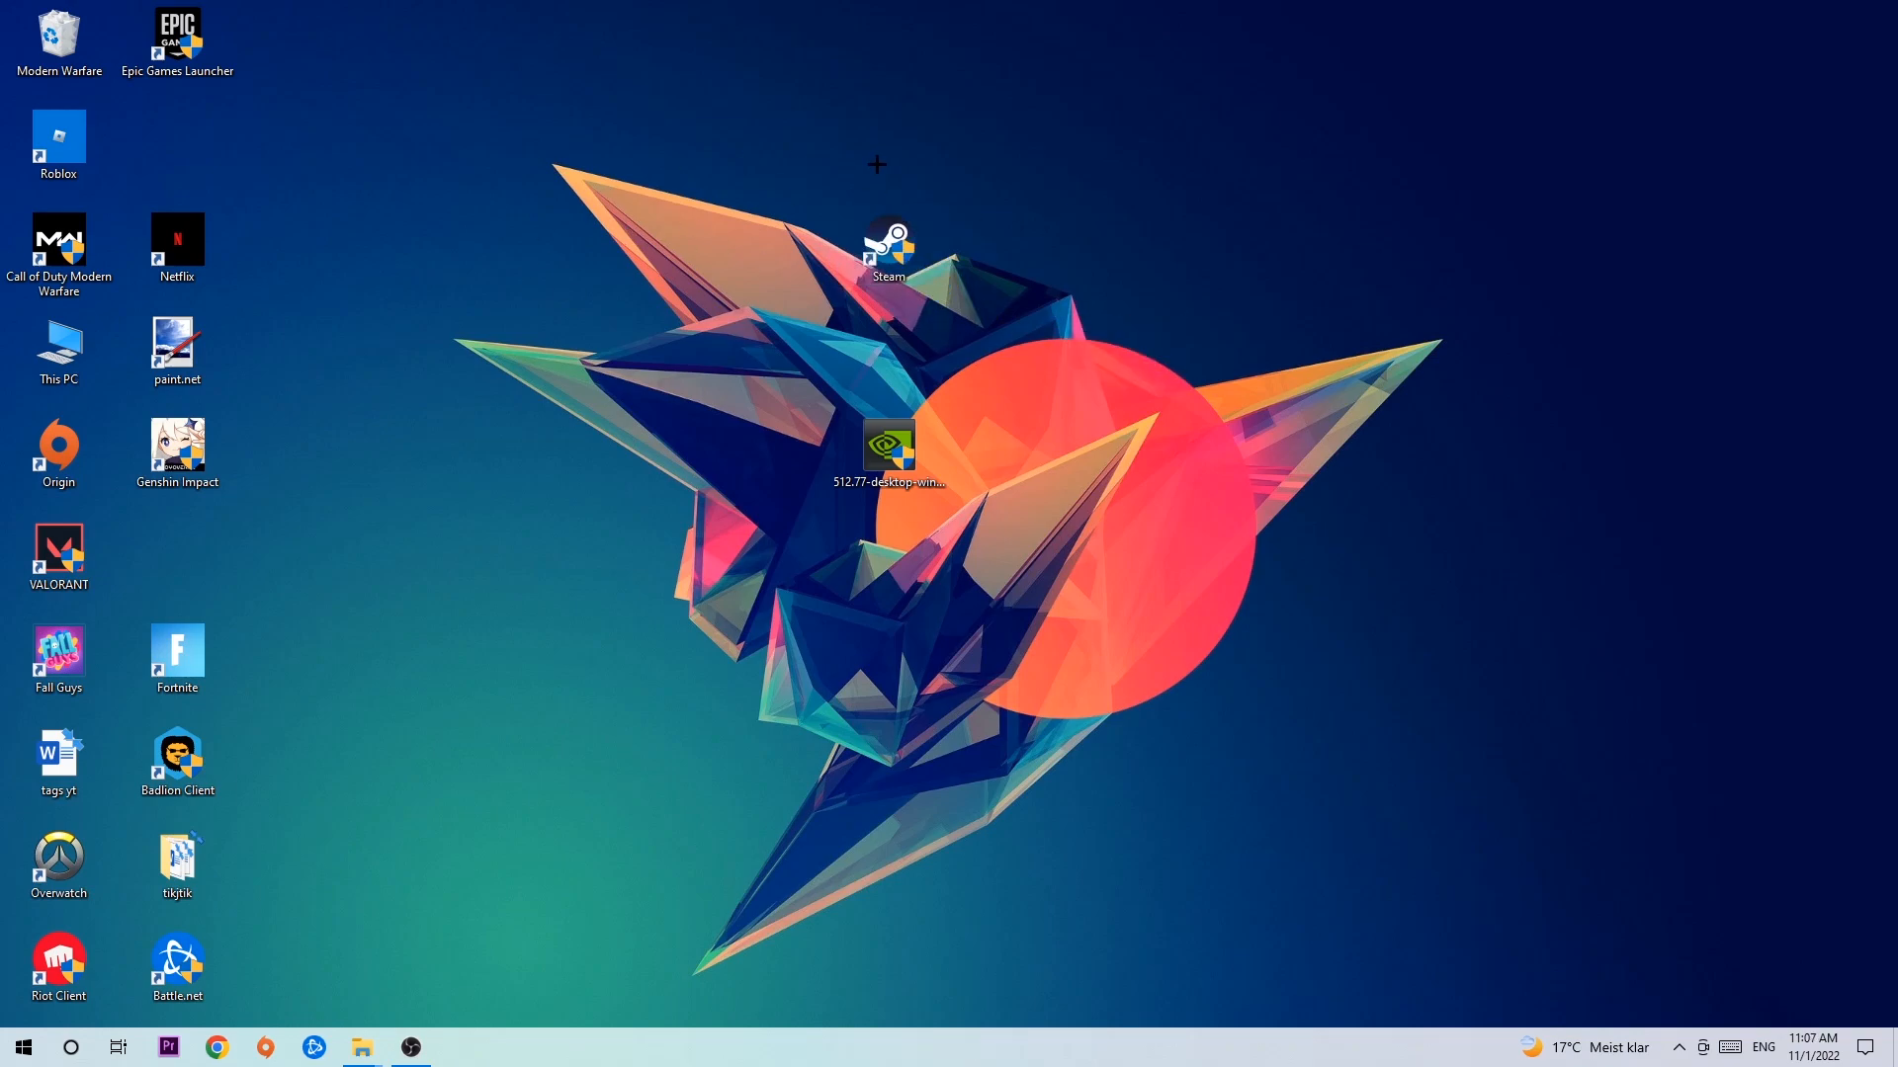
left_click(22, 1047)
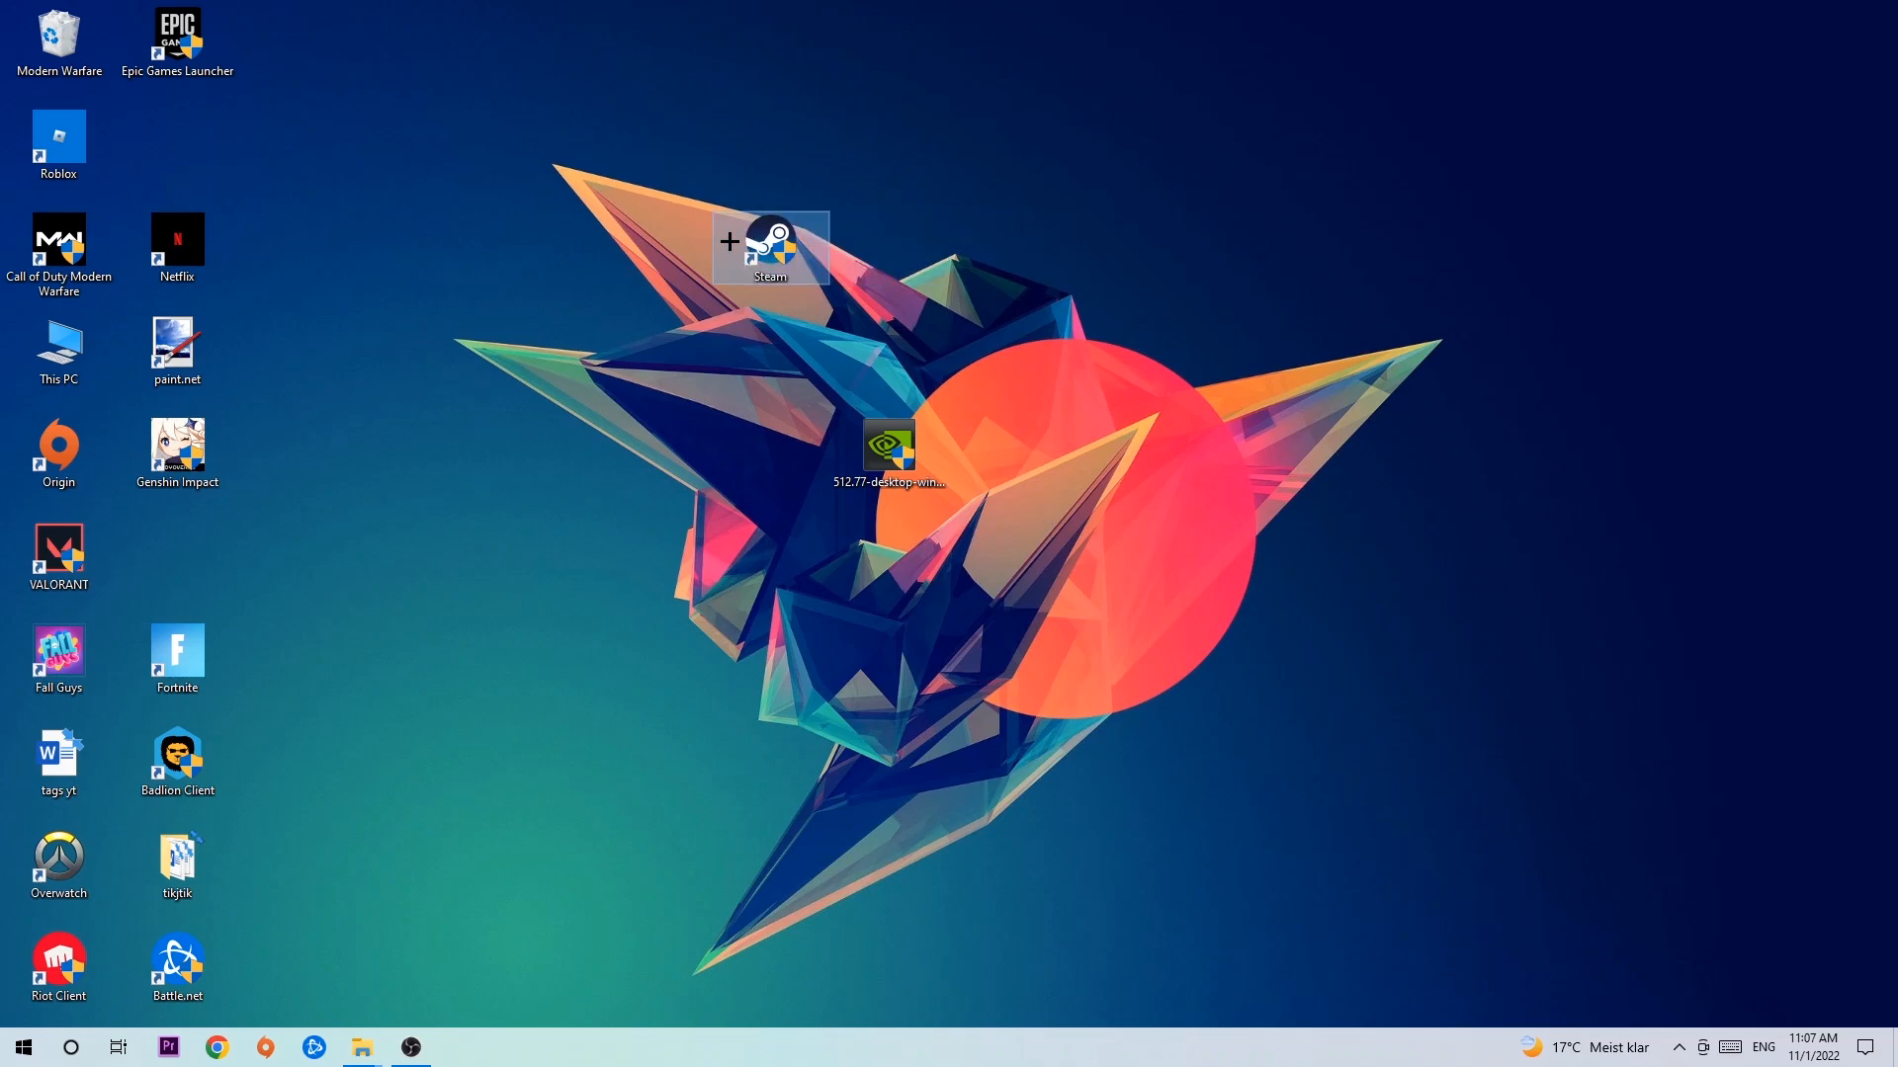
right_click(770, 247)
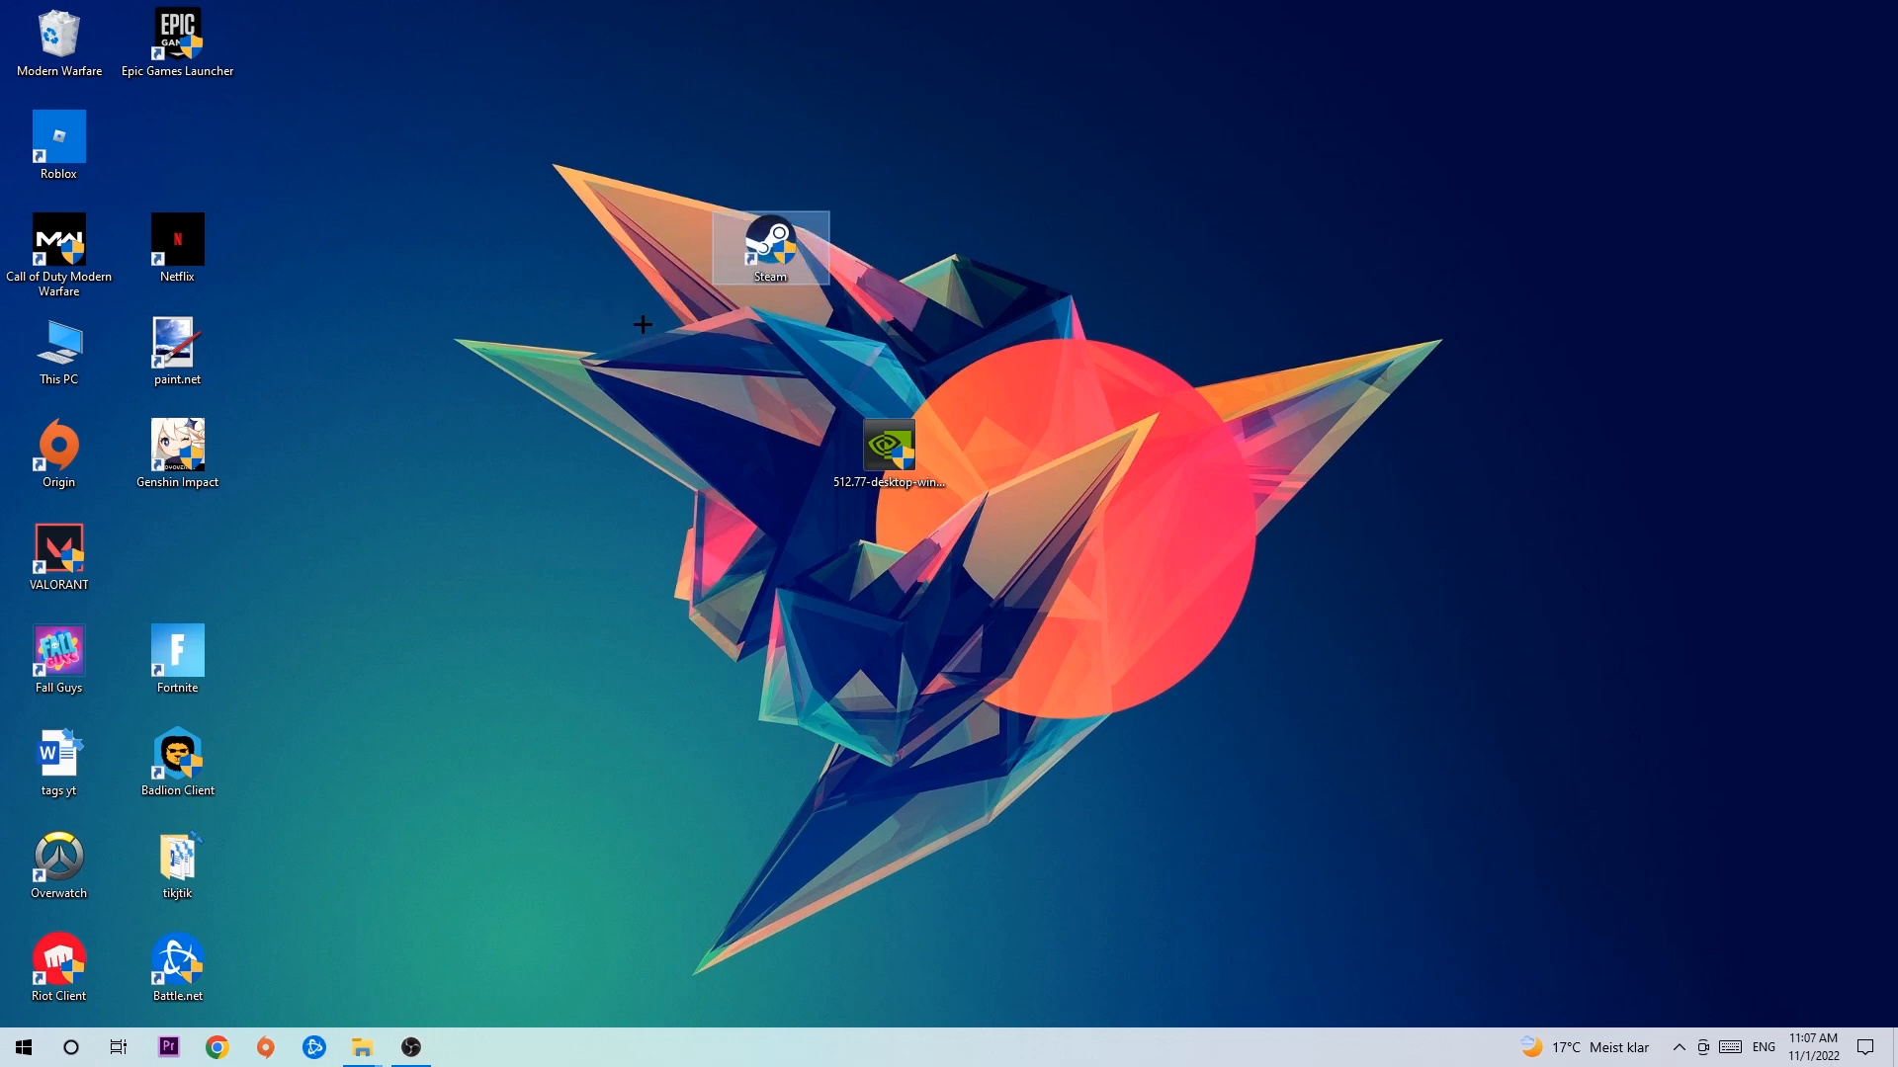
Step: Open the Steam shortcut's Properties on the Compatibility tab for Windows 8 and administrator settings
right_click(770, 248)
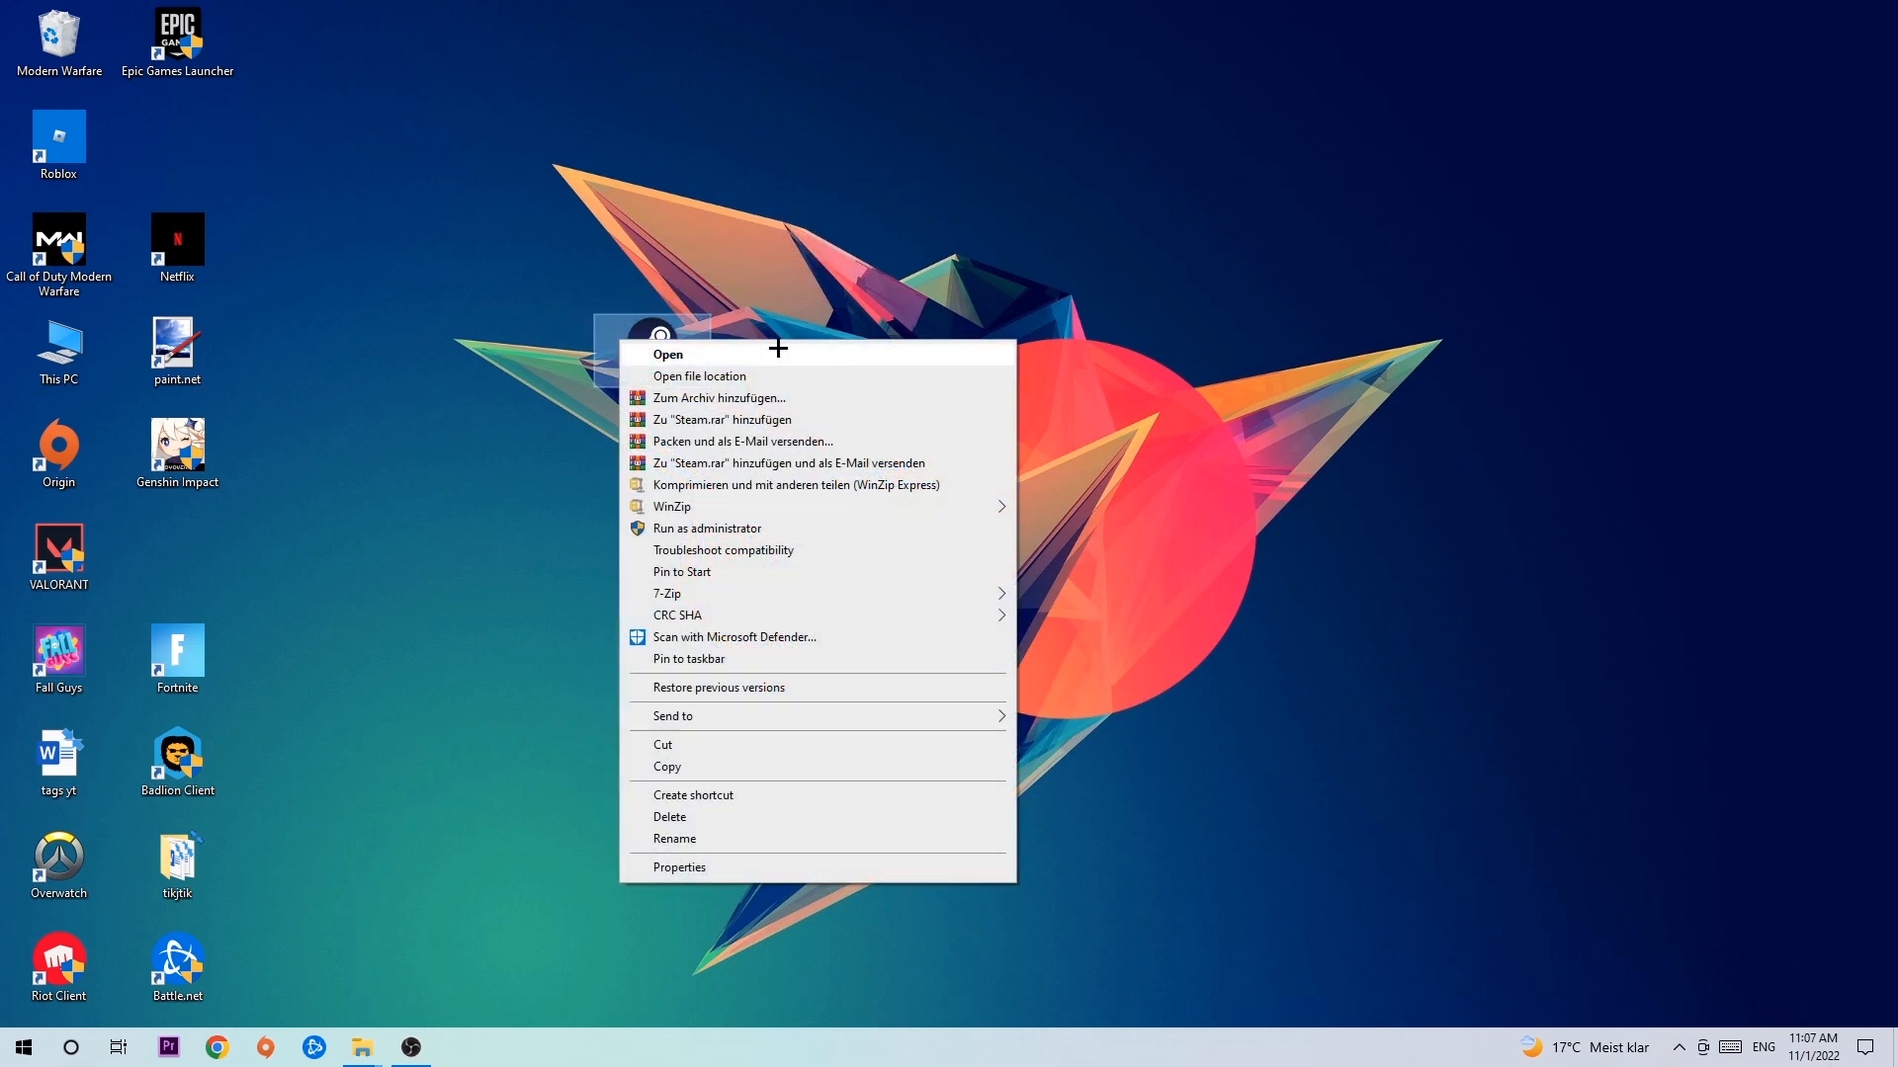
left_click(679, 867)
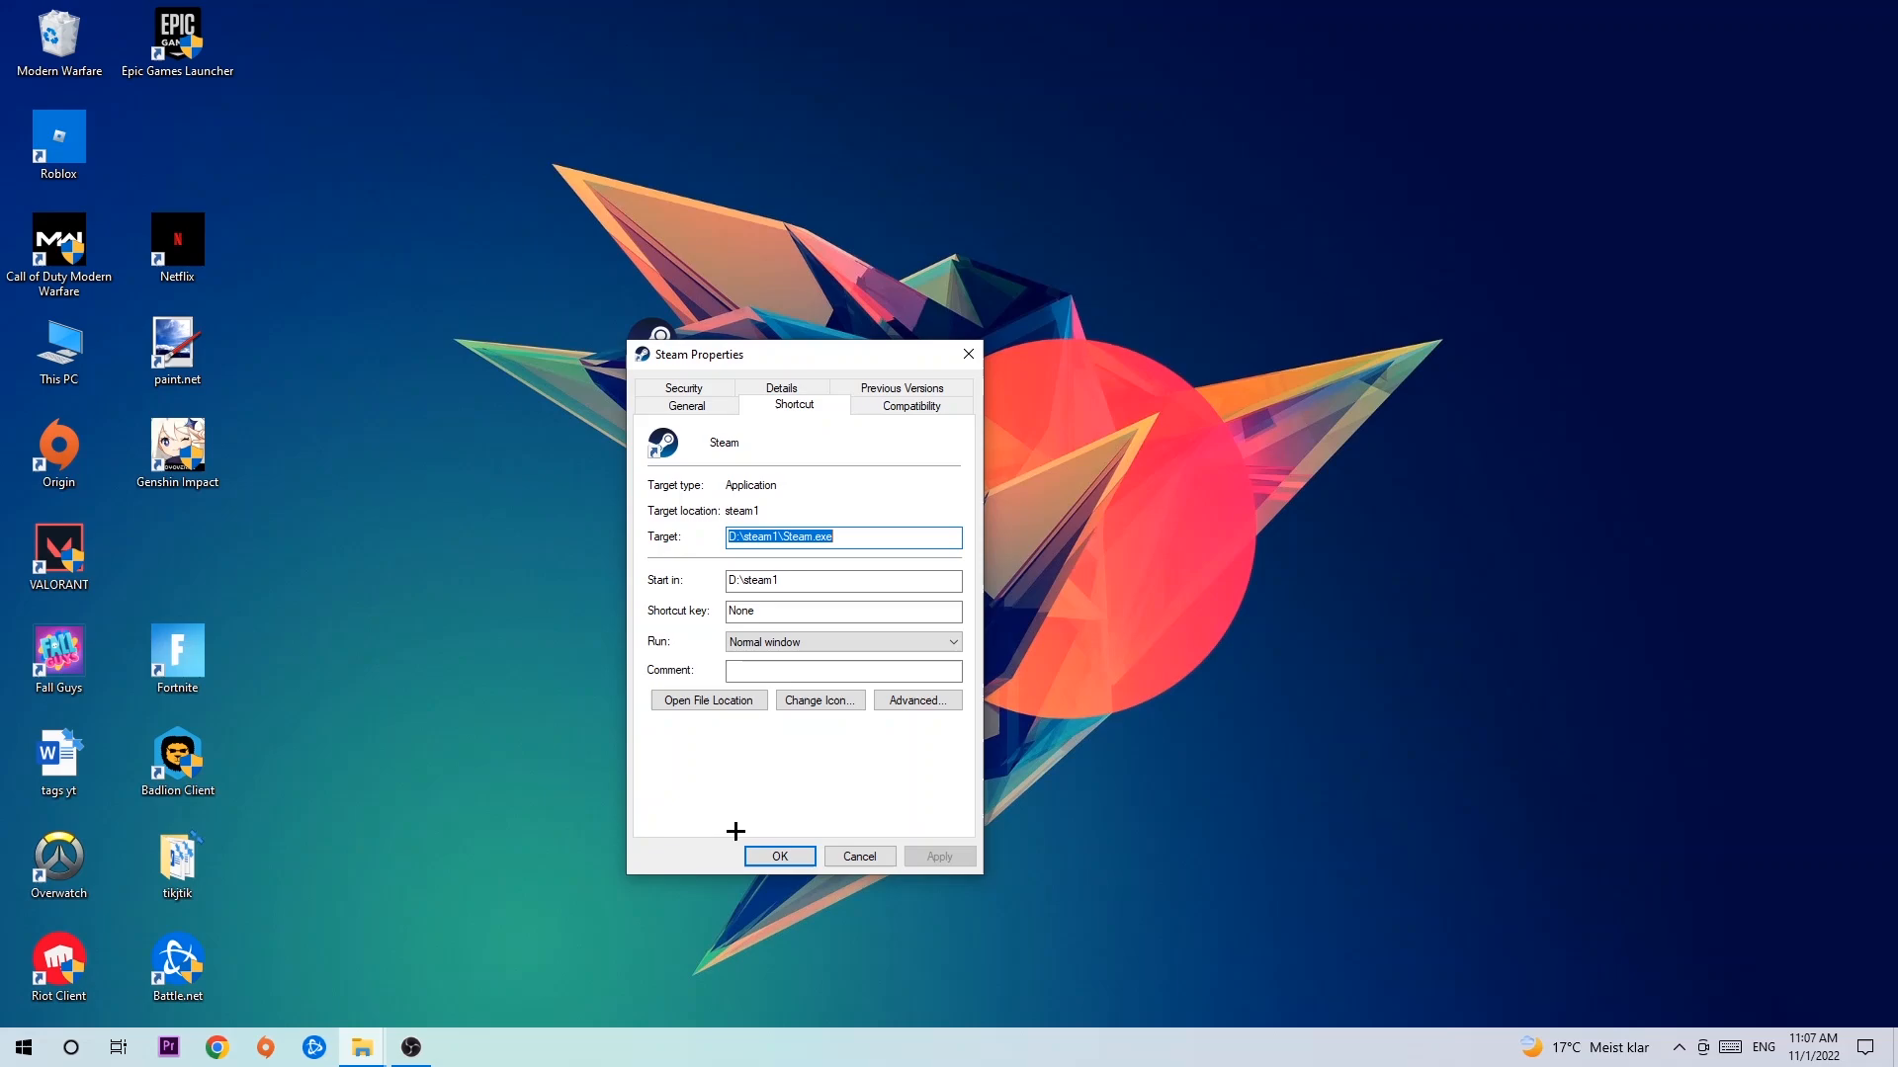
left_click(901, 400)
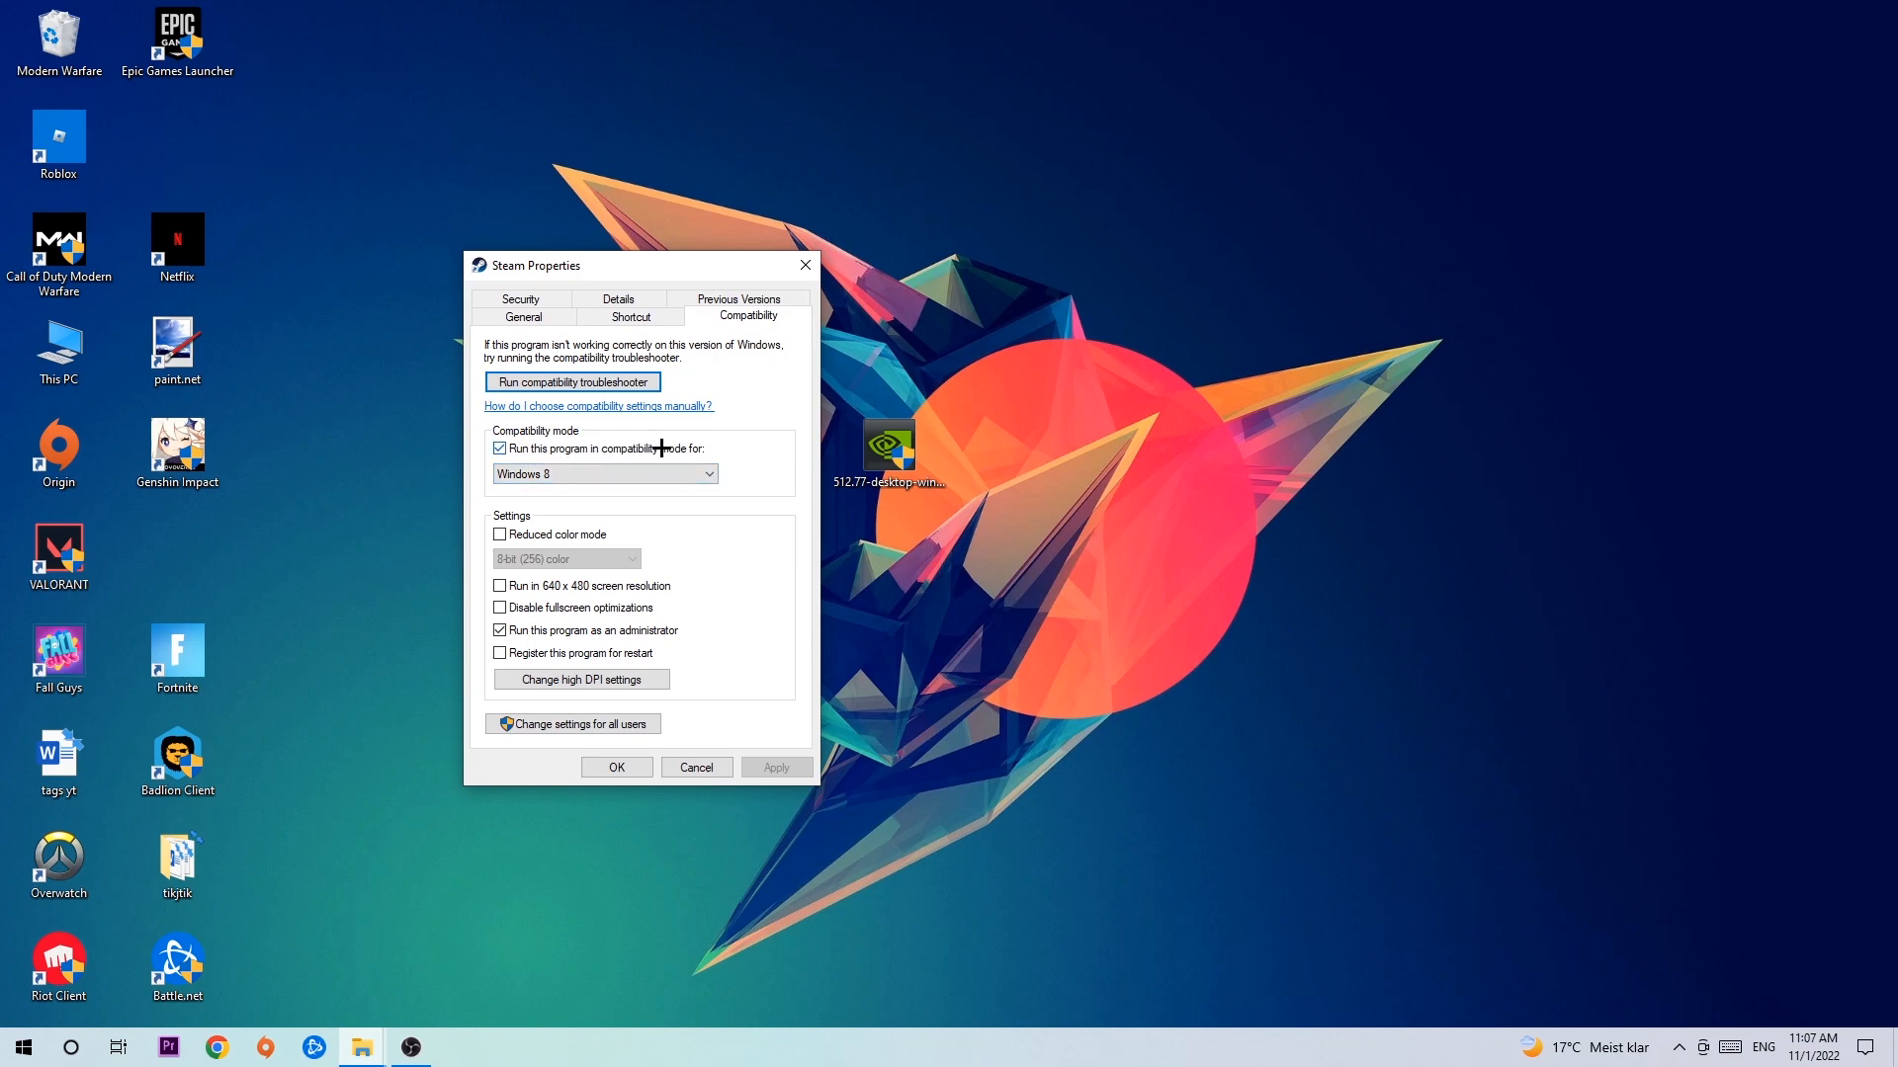
mouse_move(541, 620)
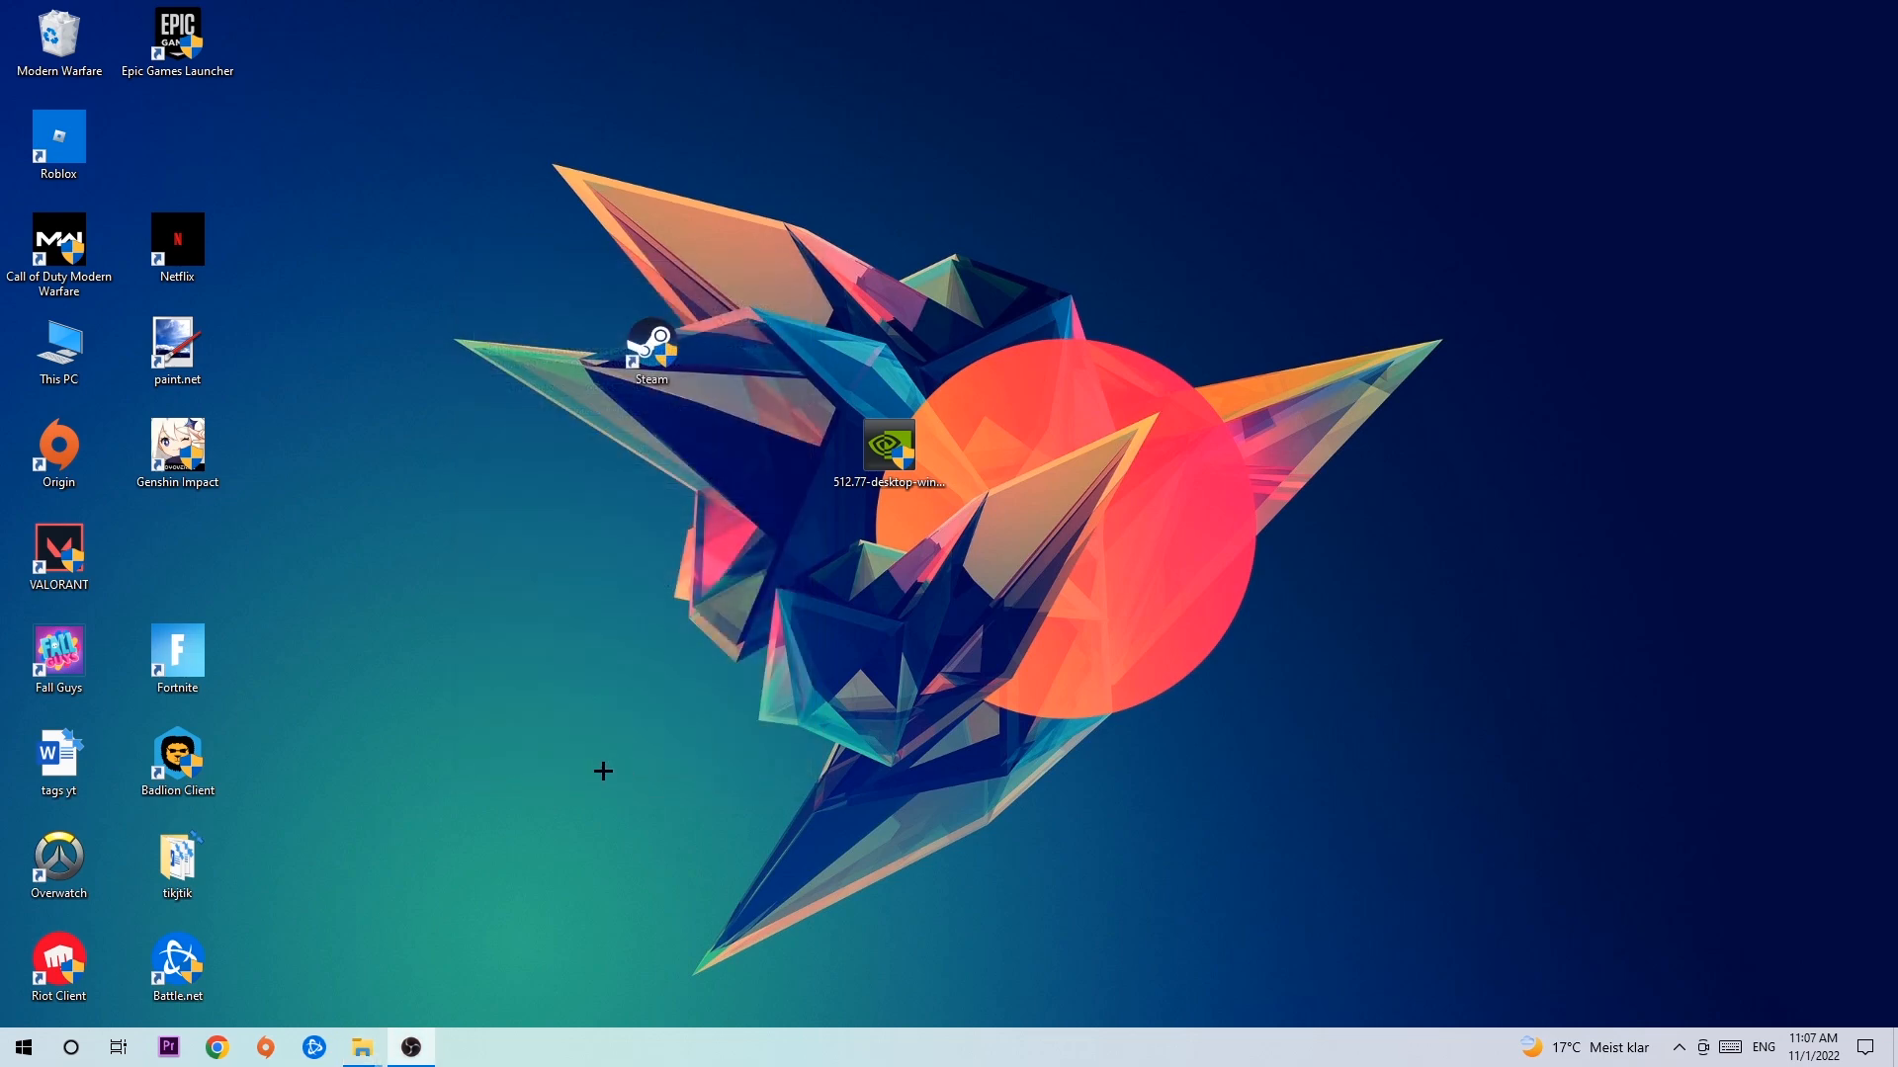
mouse_move(638, 755)
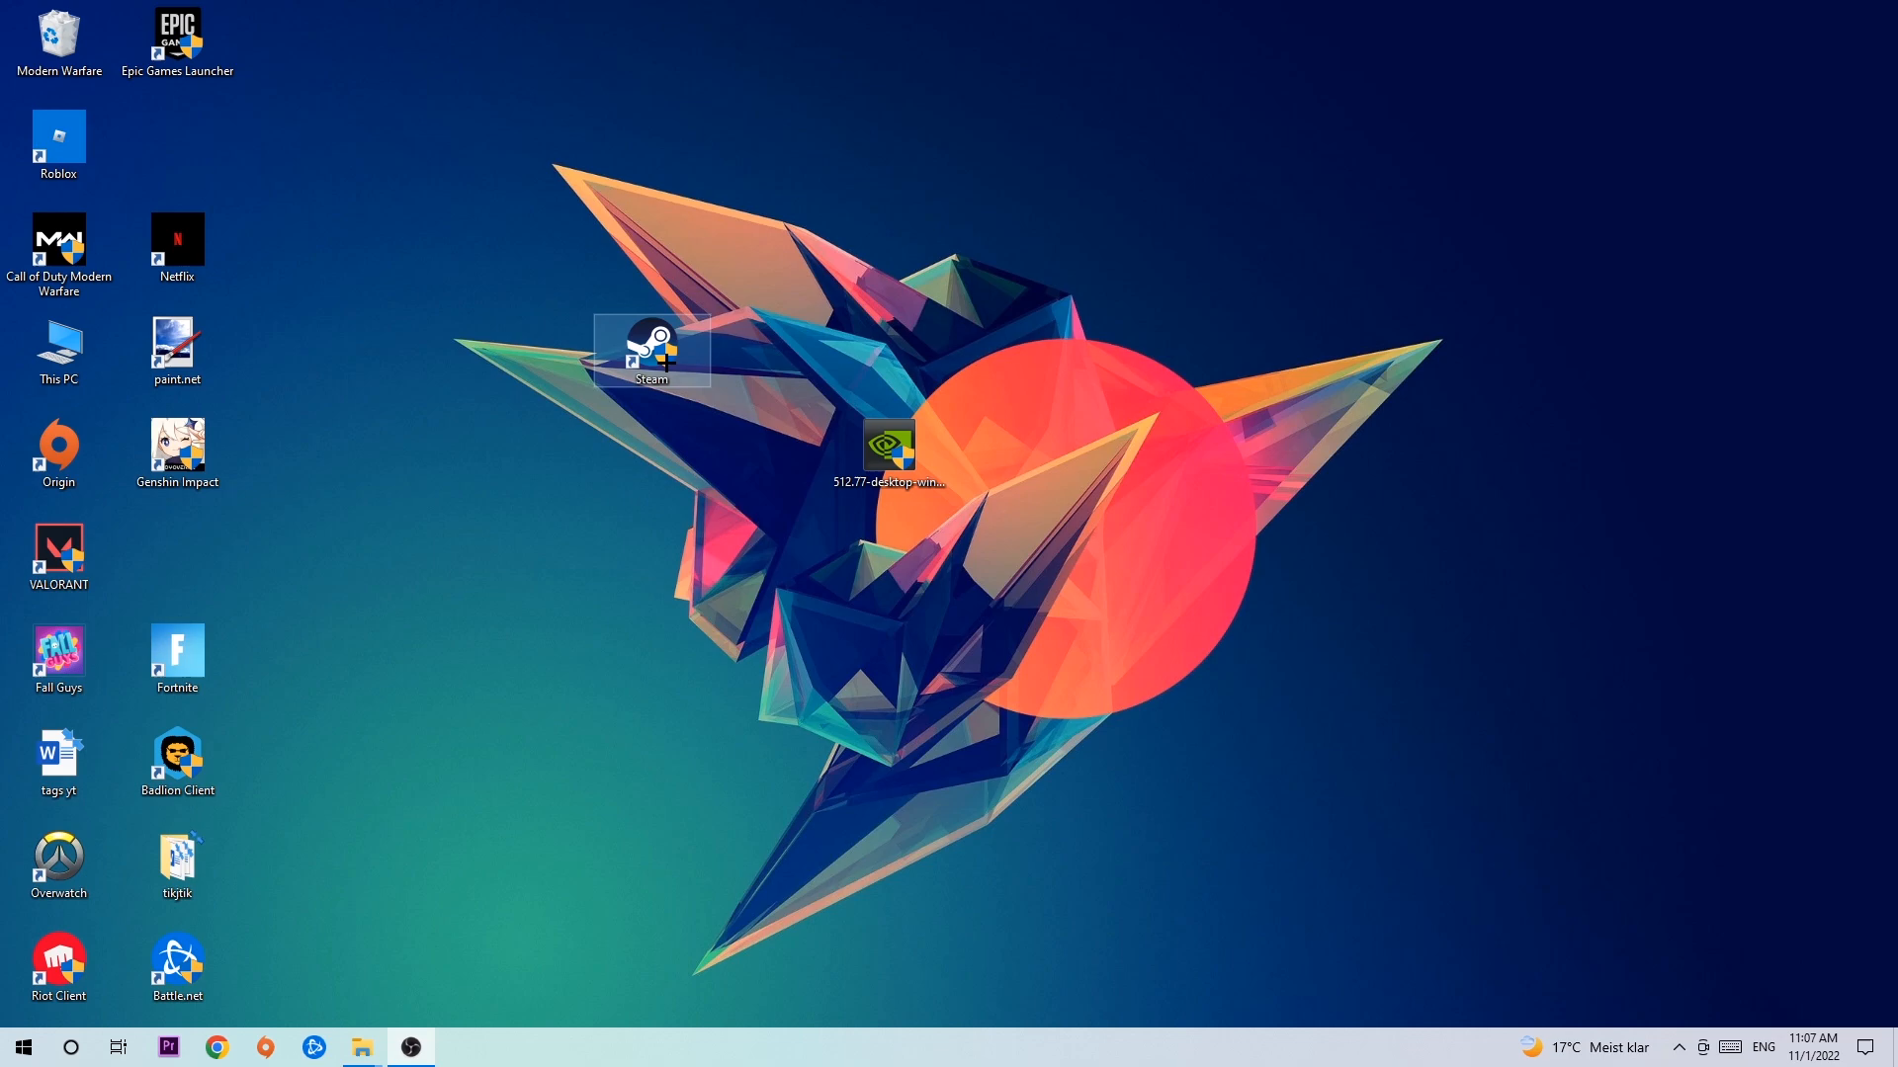
left_click_drag(651, 349, 883, 349)
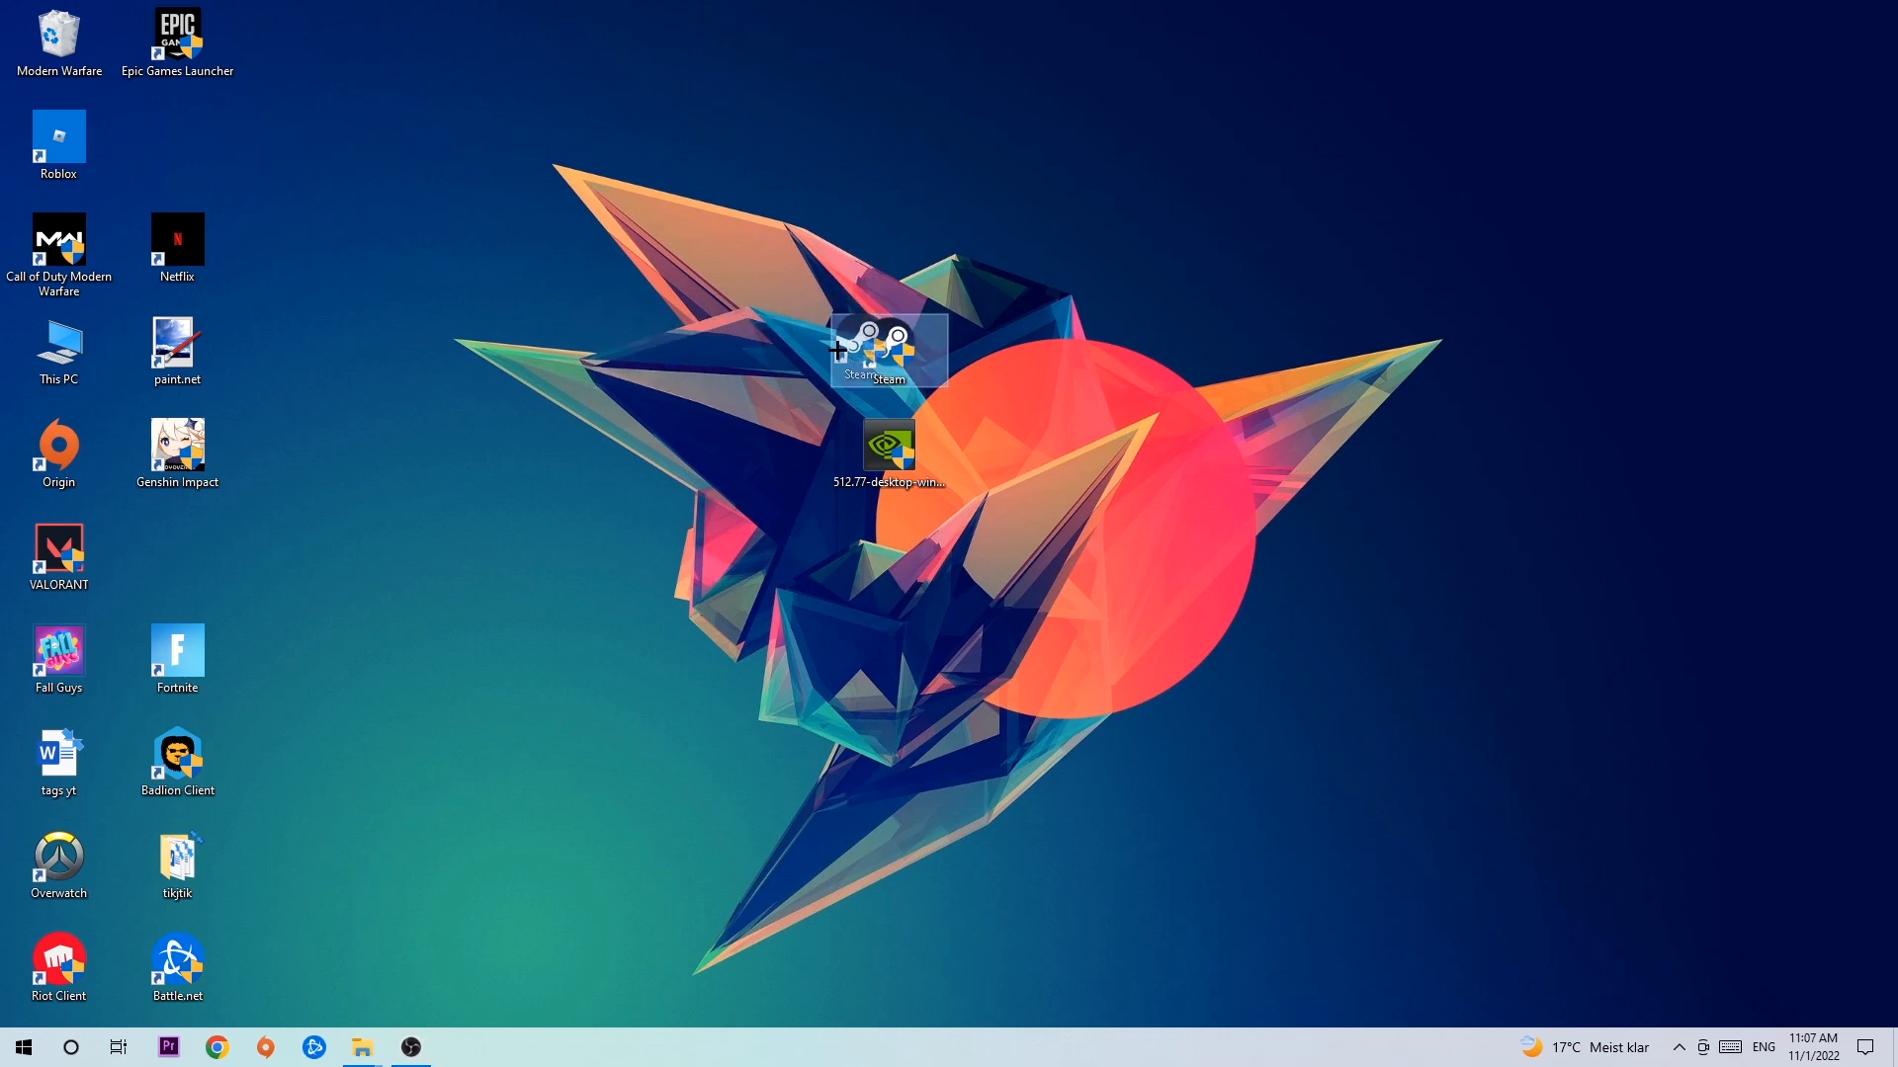
left_click_drag(890, 345, 651, 351)
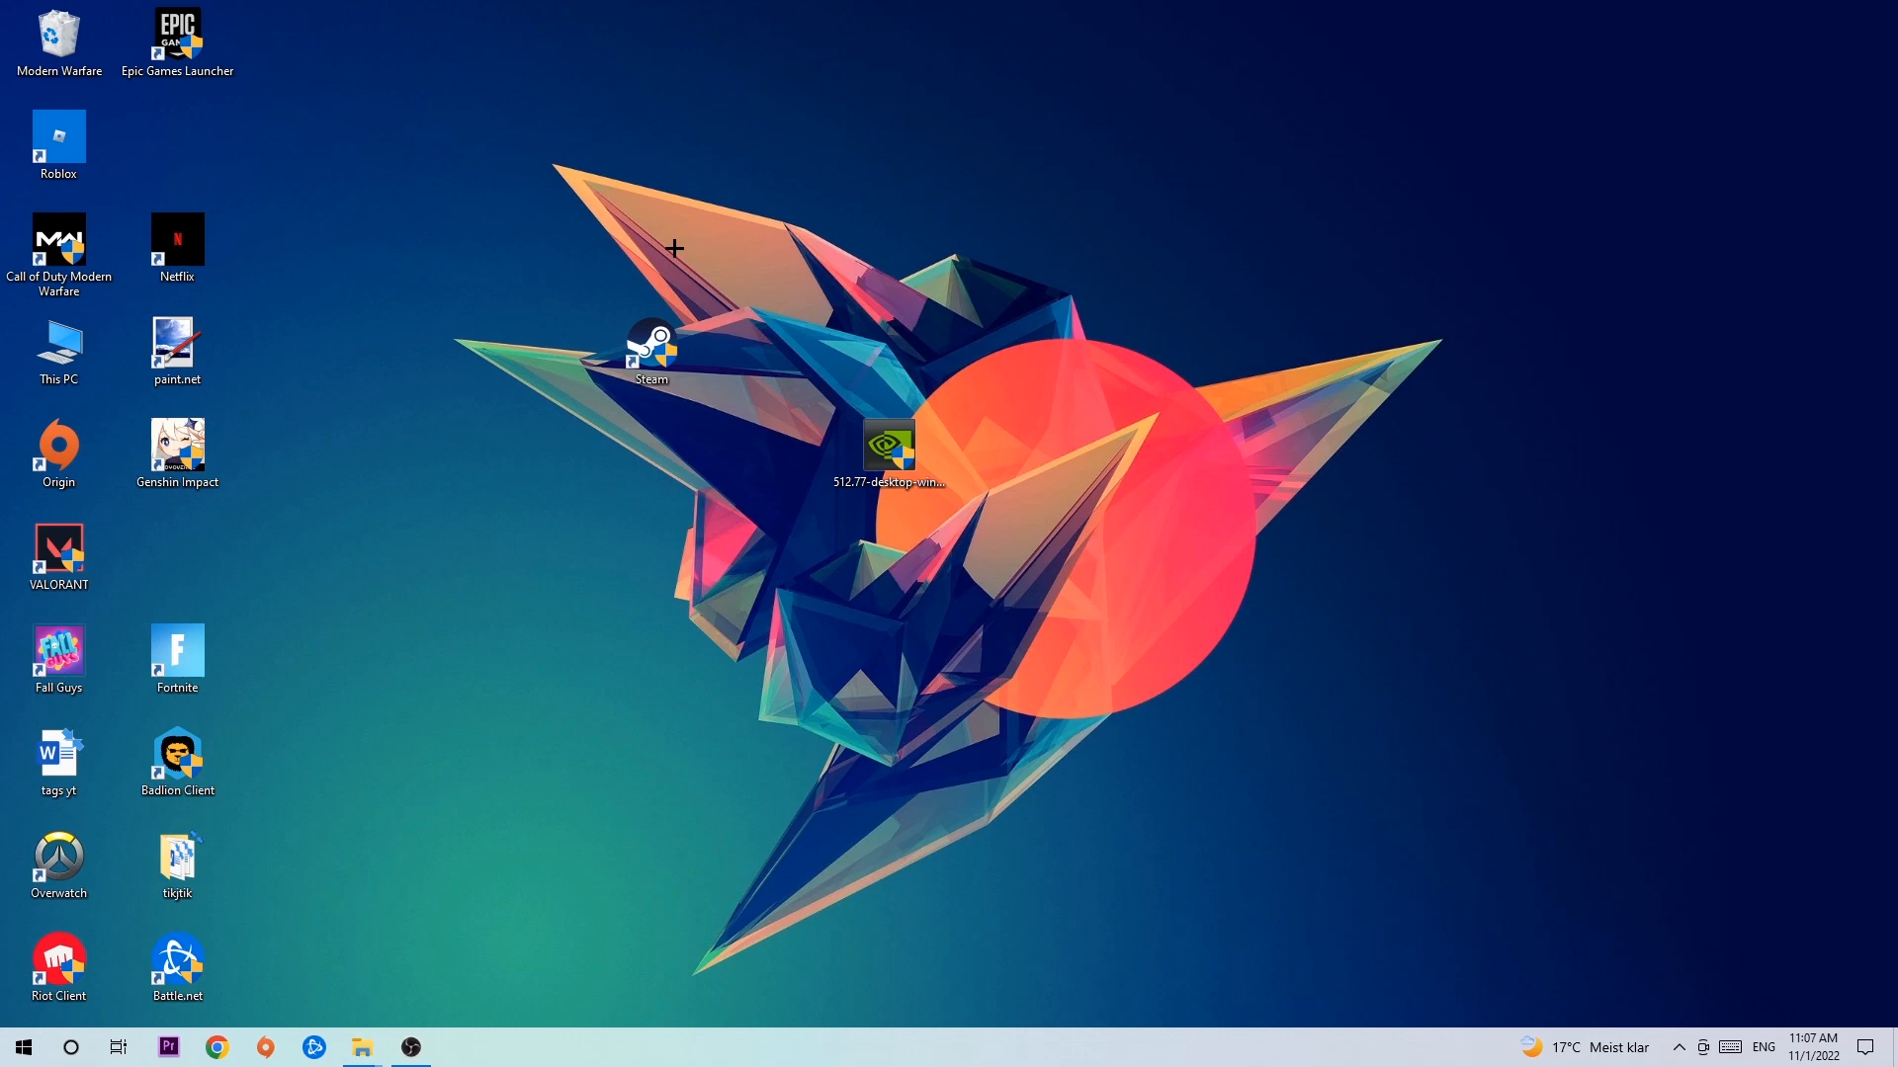
mouse_move(670, 247)
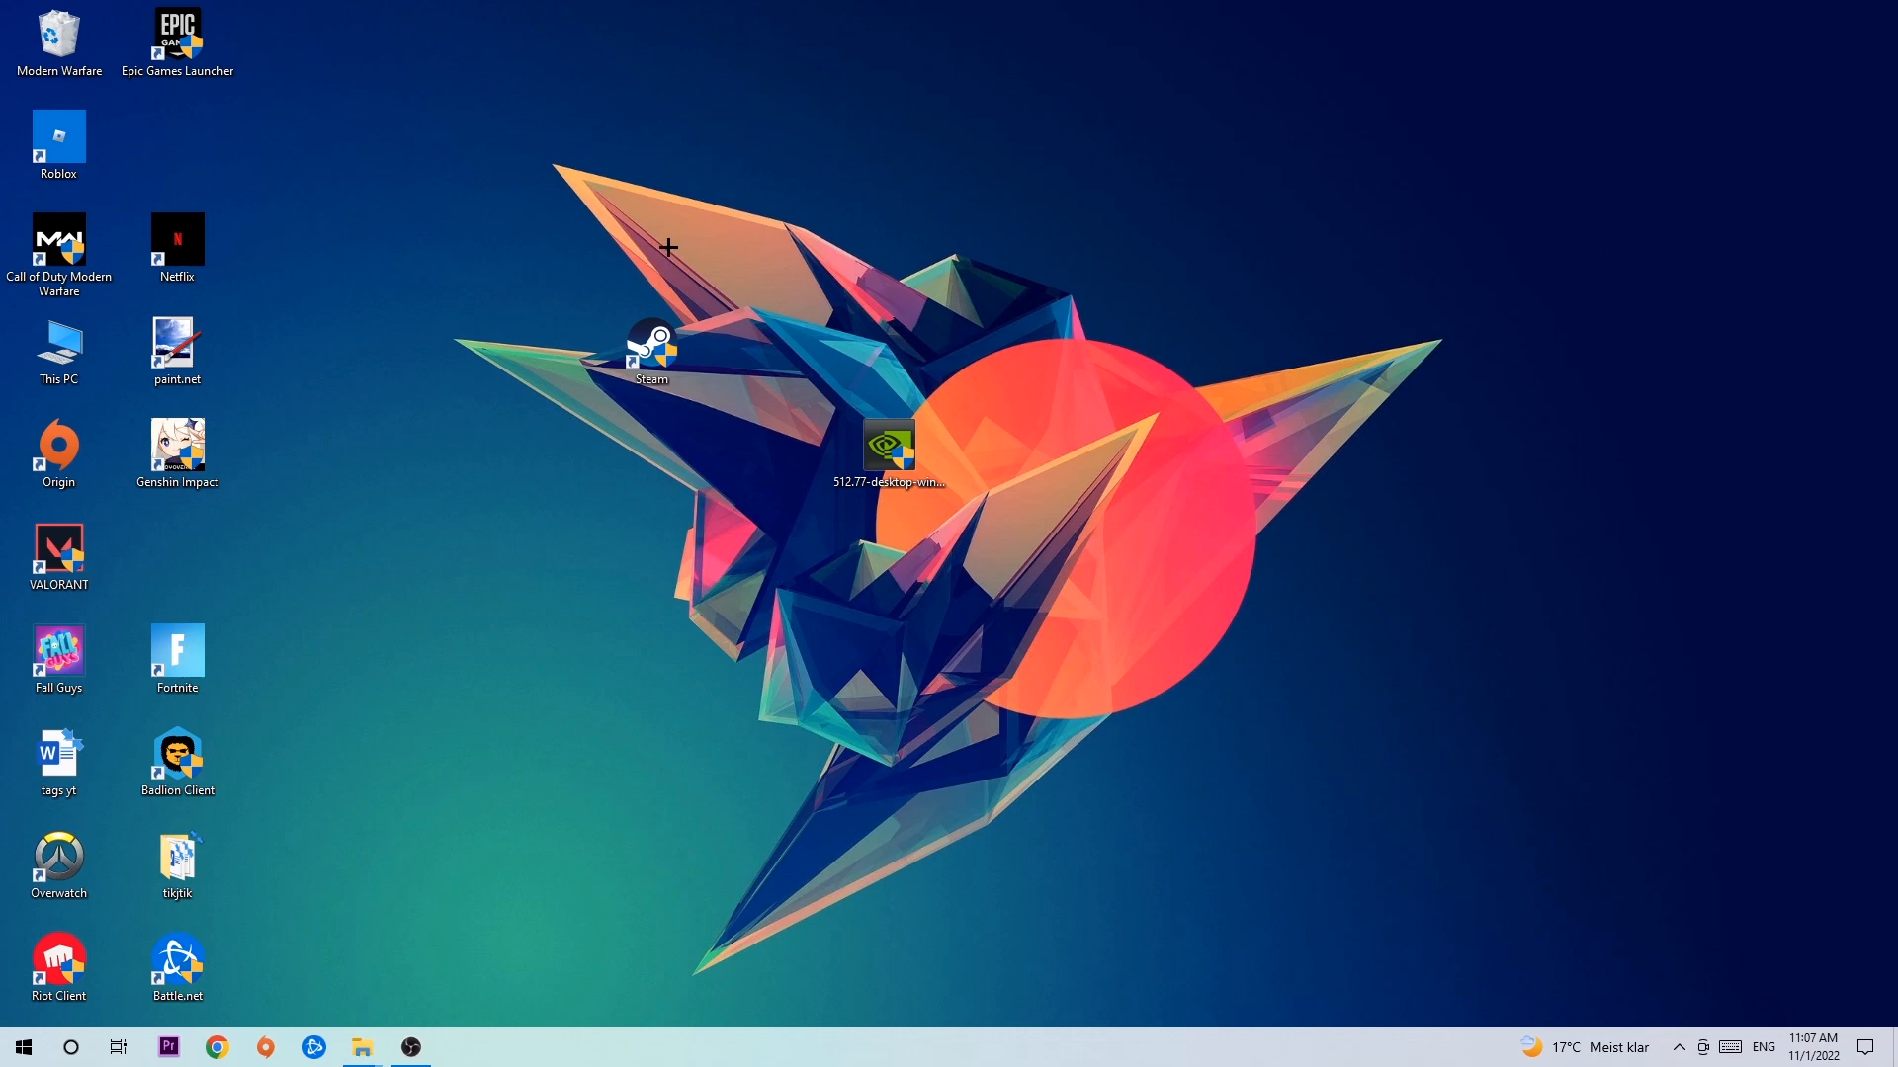